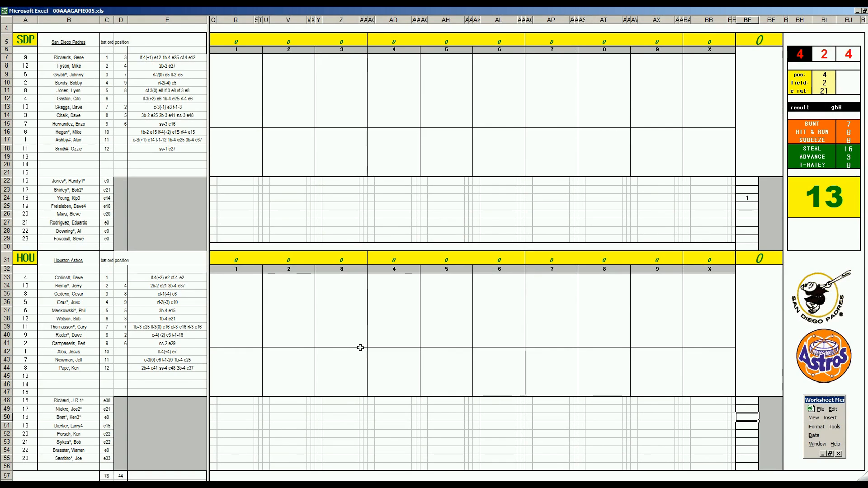
mouse_move(316, 371)
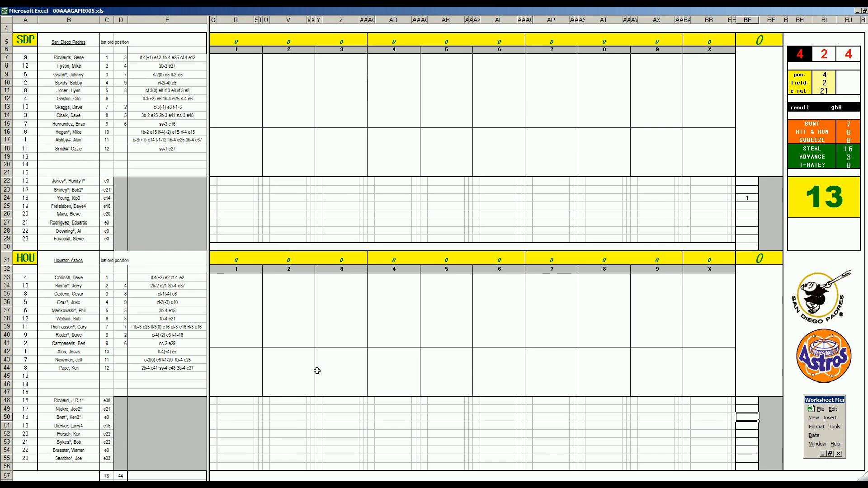
mouse_move(592, 411)
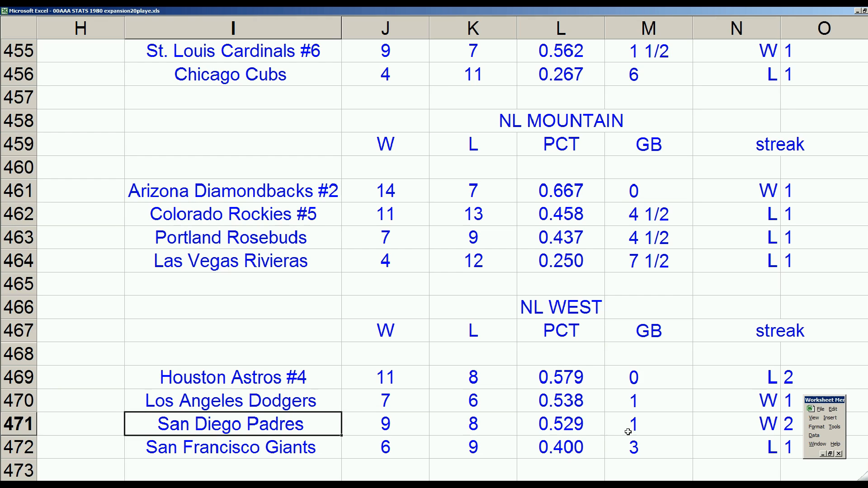
Review the San Diego Padres line in the NL West standings (9-8, one game back)
click(648, 424)
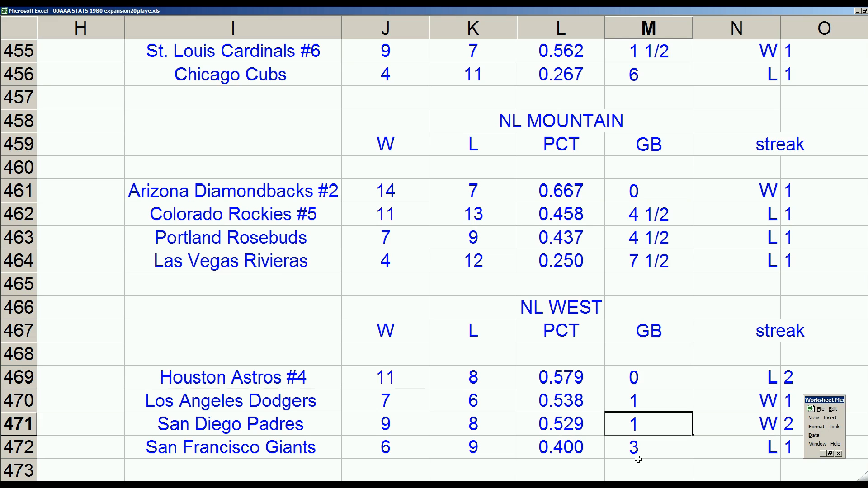
mouse_move(177, 435)
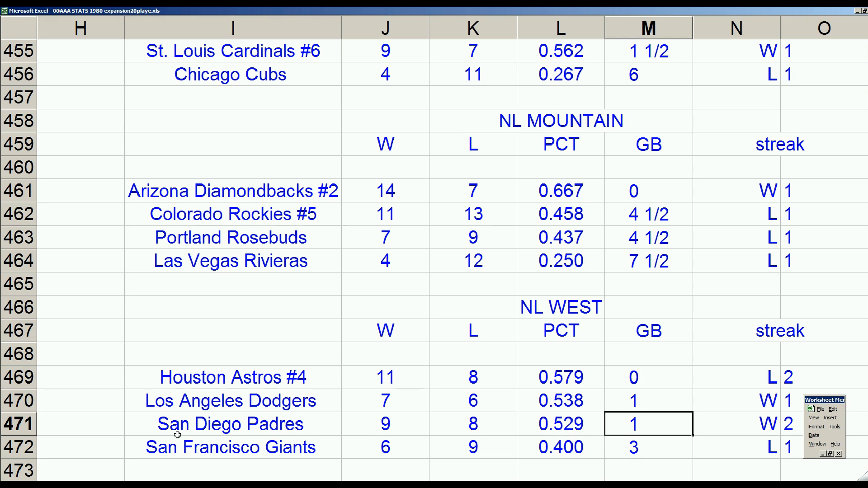
mouse_move(287, 394)
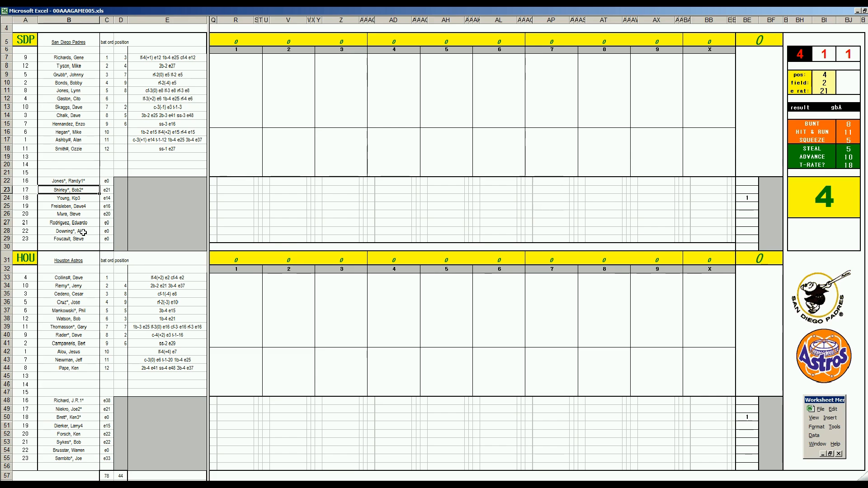
mouse_move(748, 215)
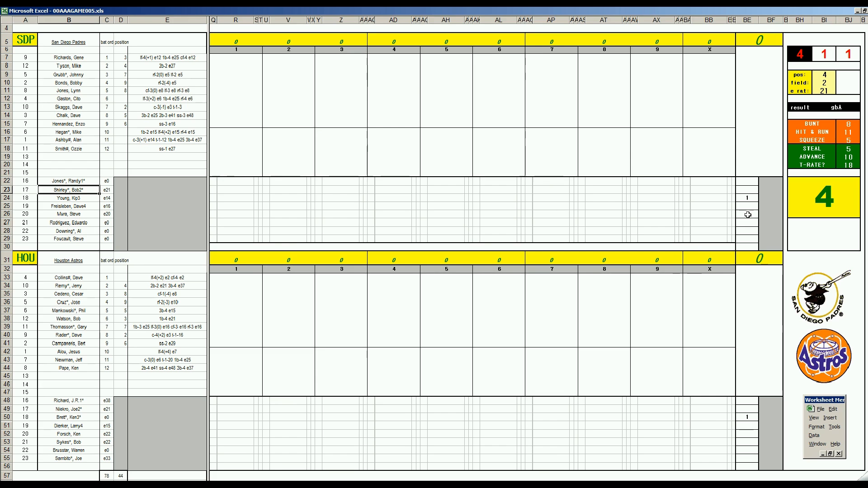
click(746, 198)
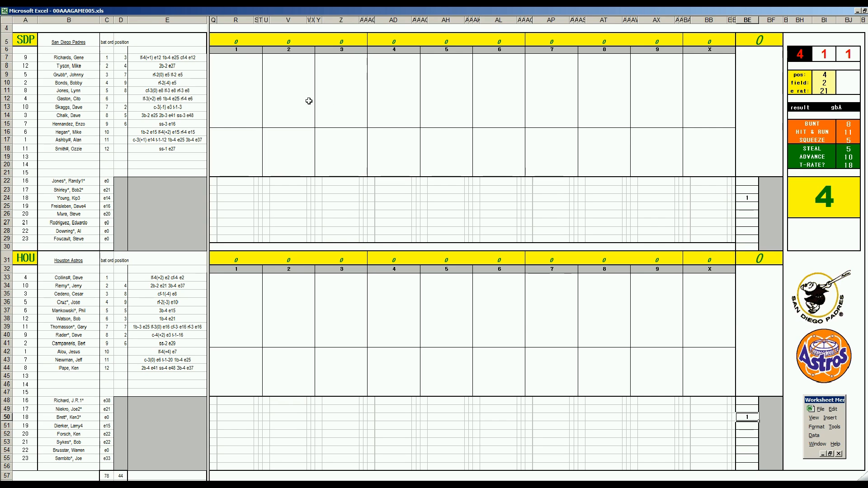
Enter San Diego's first-inning at-bat results down the inning 1 column for a 3-run inning
click(236, 57)
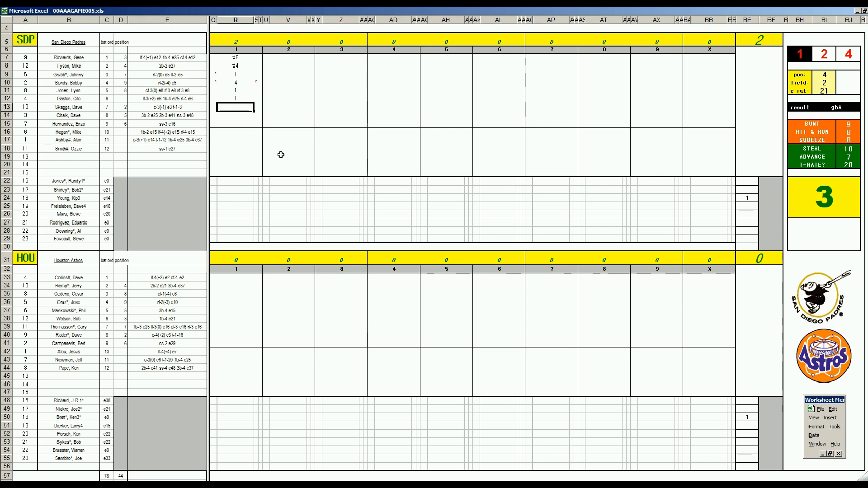
text(2)
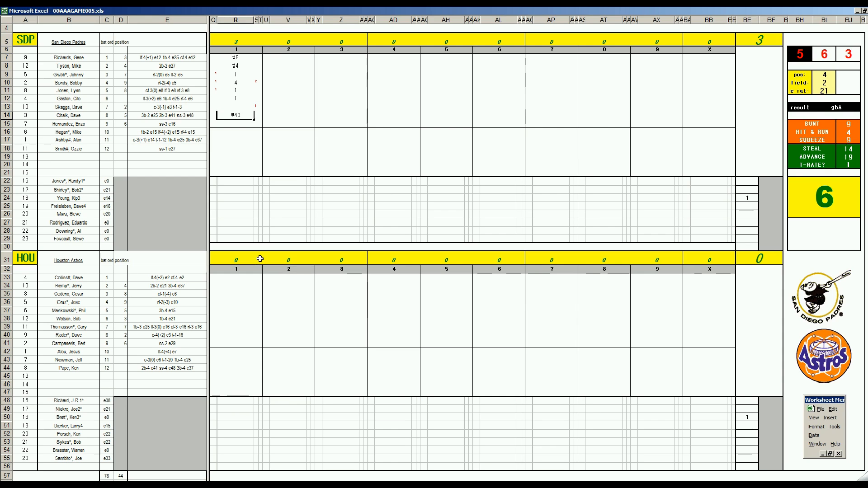
Enter Houston's first-inning results (8, W43, W7, k) for a scoreless bottom of the first
click(236, 278)
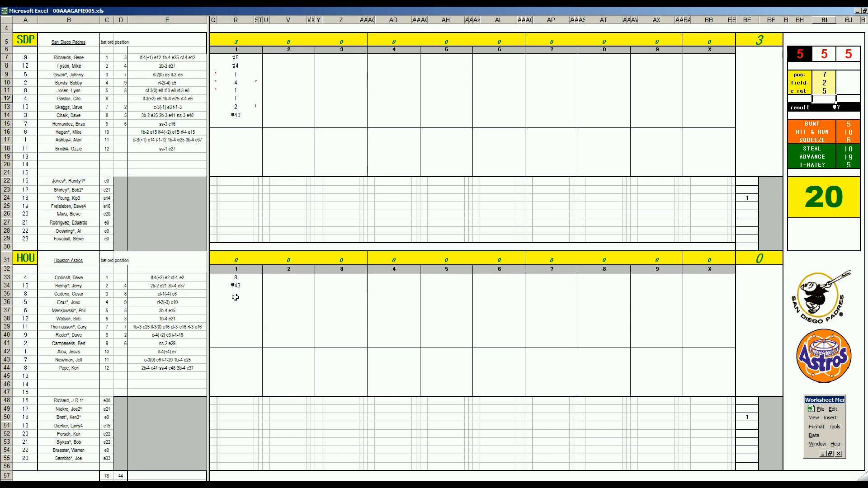
click(235, 296)
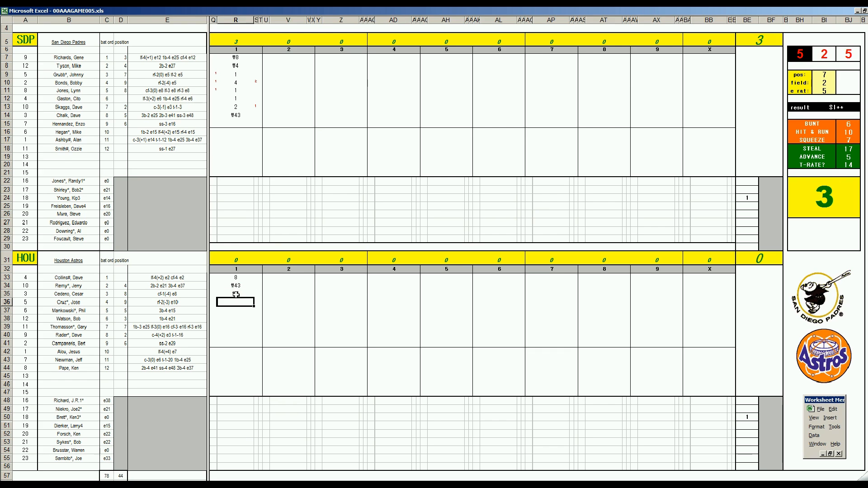
text(k)
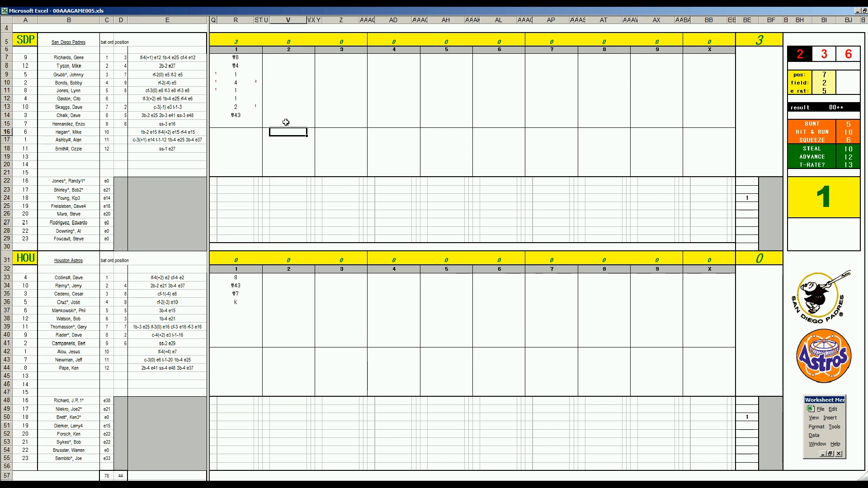
Enter W6 for San Diego's leadoff batter in the second inning
click(288, 123)
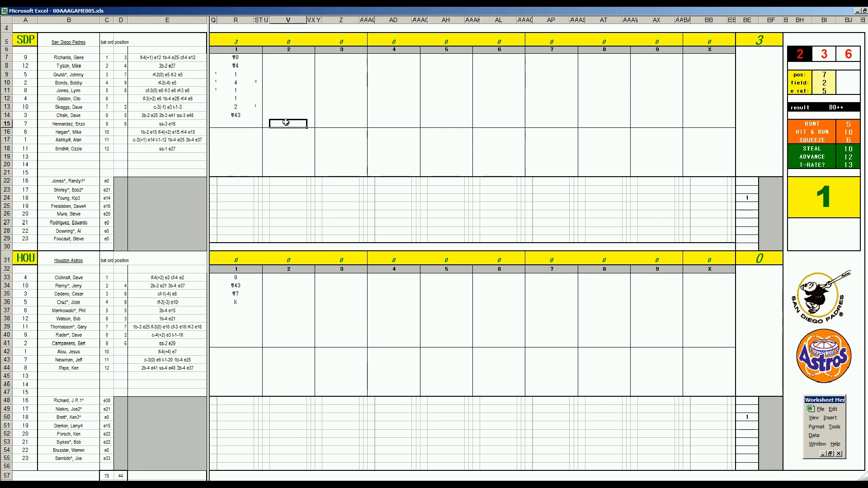
click(313, 123)
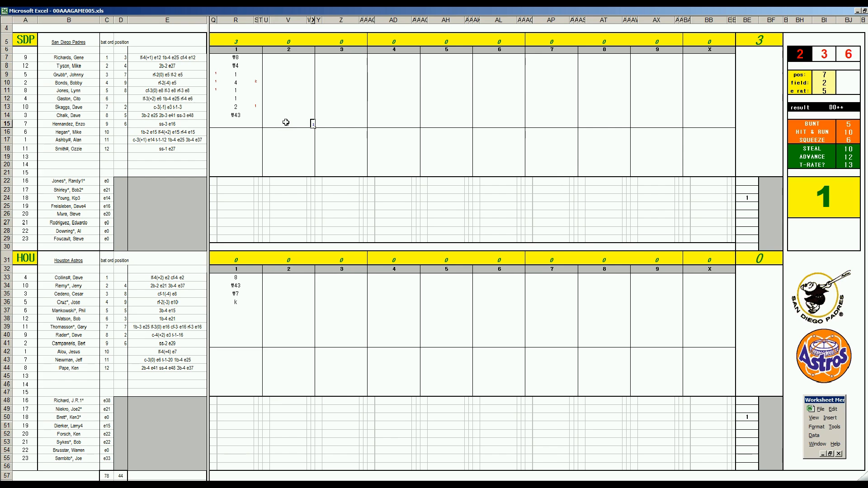
click(287, 115)
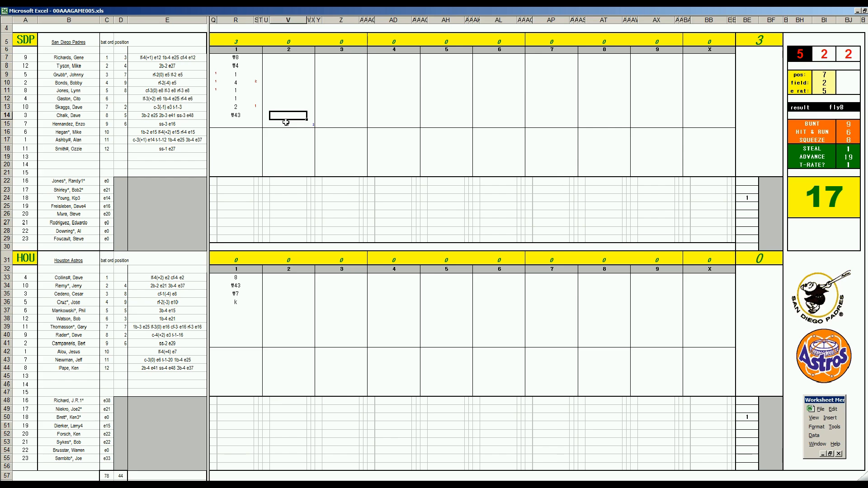
click(288, 57)
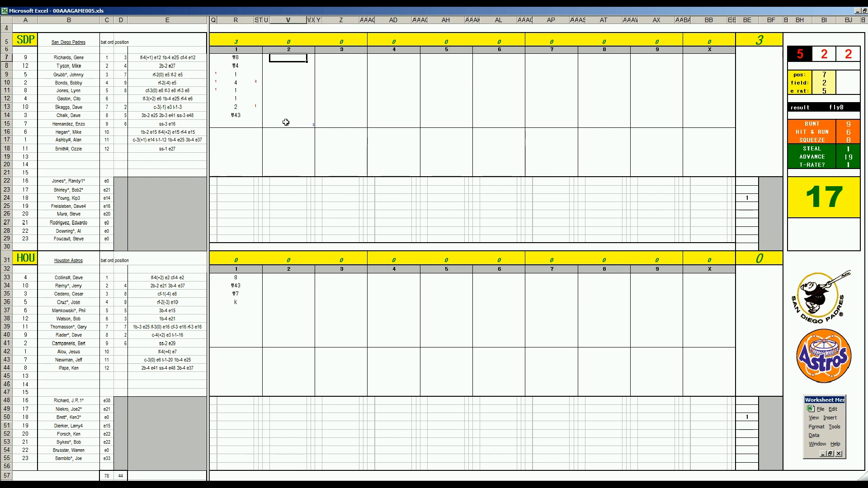
text(W6)
click(288, 65)
text(4)
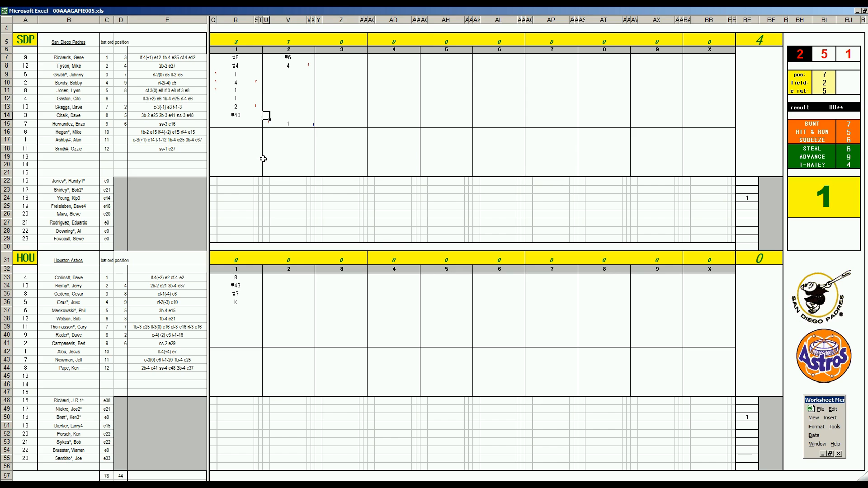
Enter W43 for the fourth batter's second-inning at-bat, completing a 2-run inning
click(287, 74)
text(1)
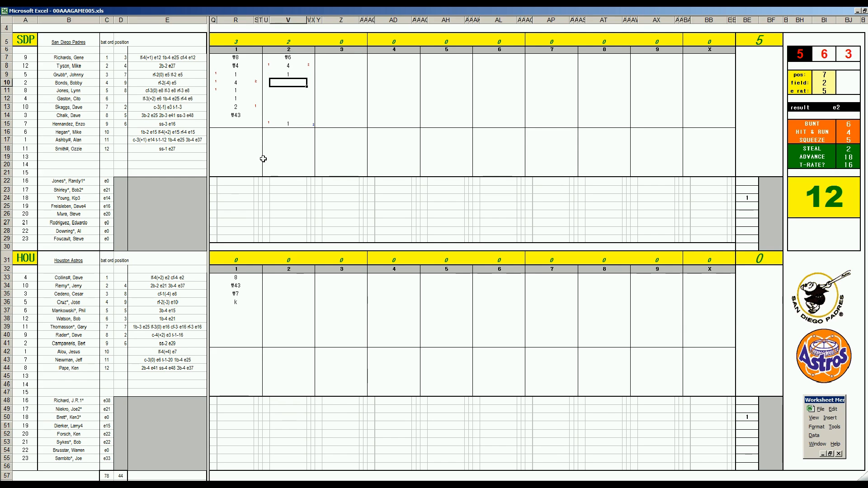
text(W)
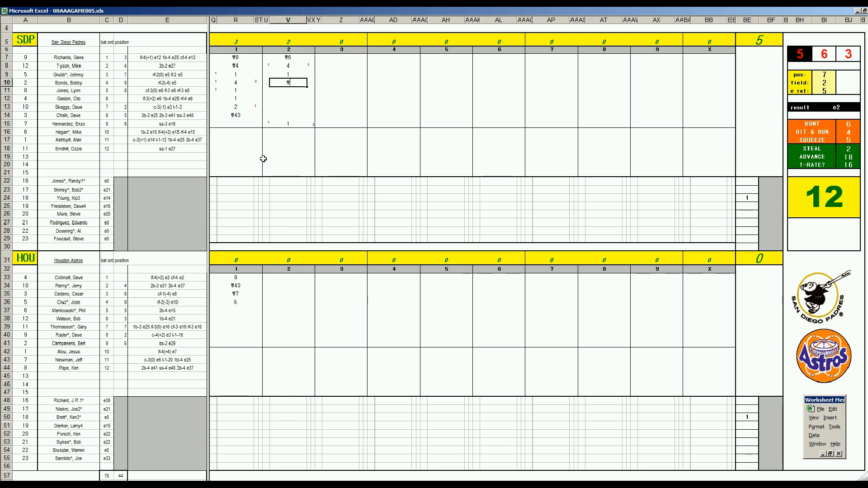
text(W43)
click(288, 98)
text(W8)
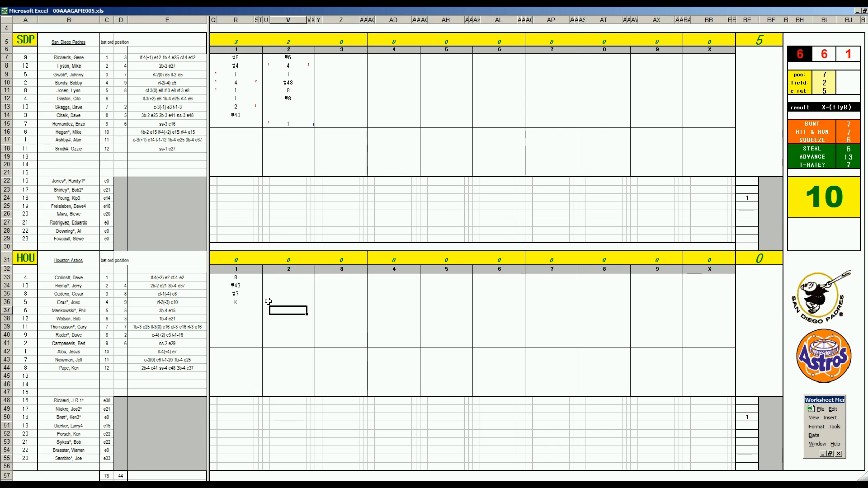
Enter Houston's second-inning results (W4, 8, W7, W53) for a scoreless inning
text(W)
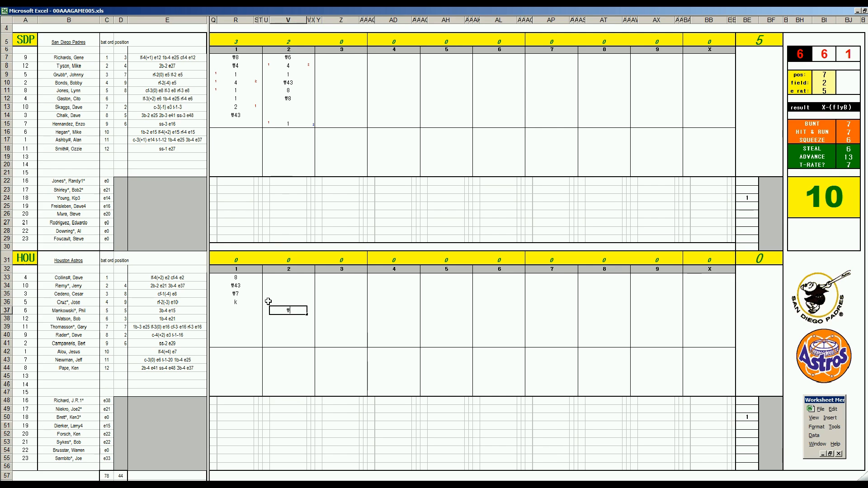
text(4)
key(Return)
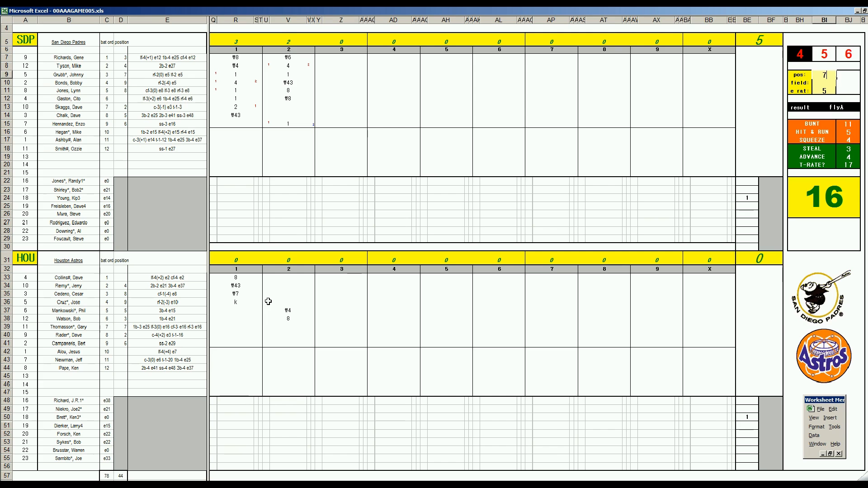
click(288, 326)
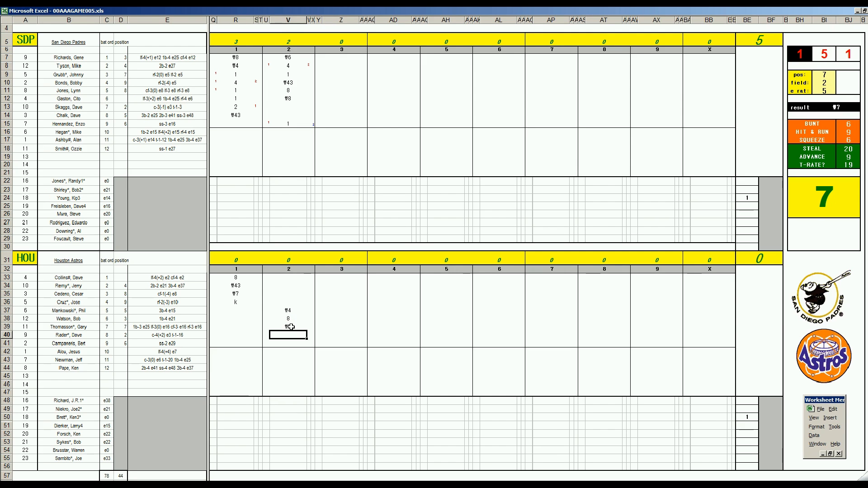
text(53)
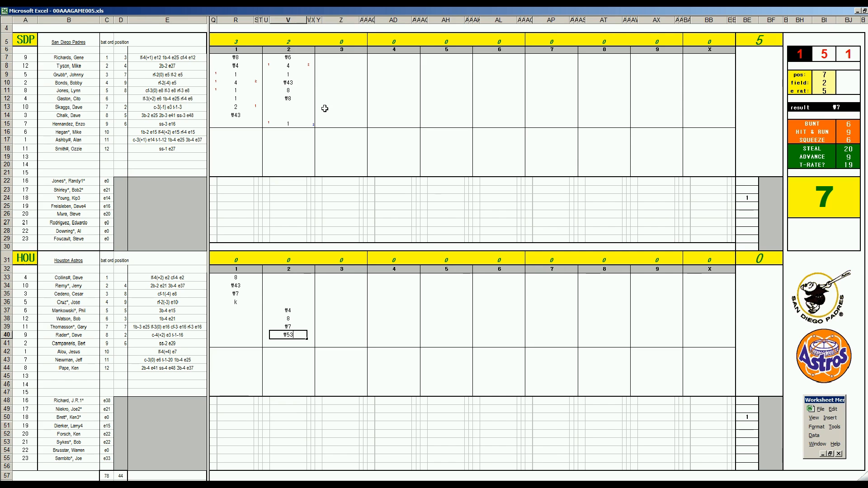
mouse_move(332, 108)
text(#432)
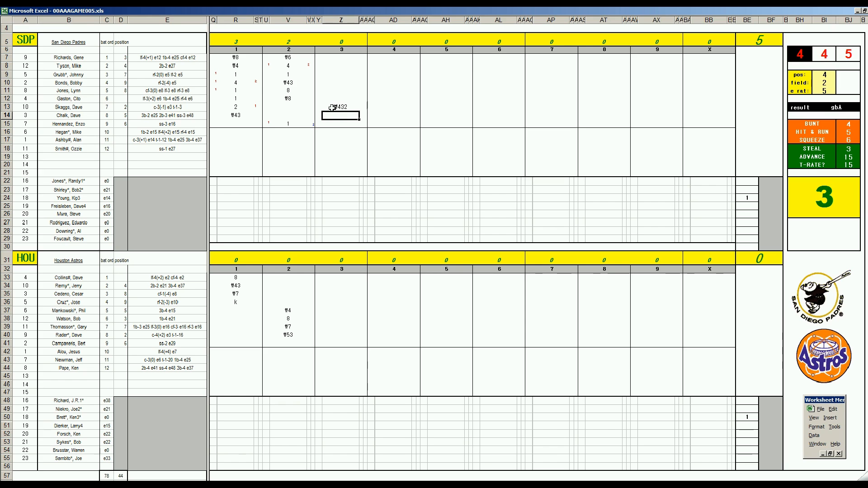
Enter San Diego's third-inning results (W432, 8, W643), three outs and no runs
text(8)
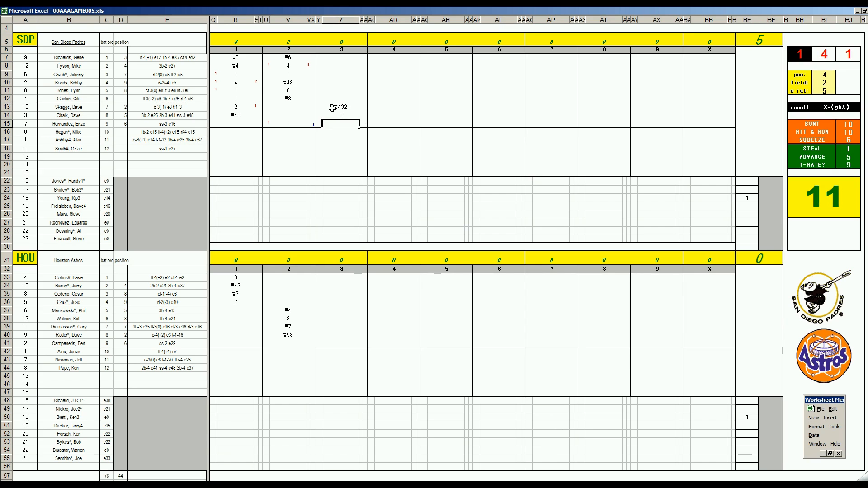
text(W643)
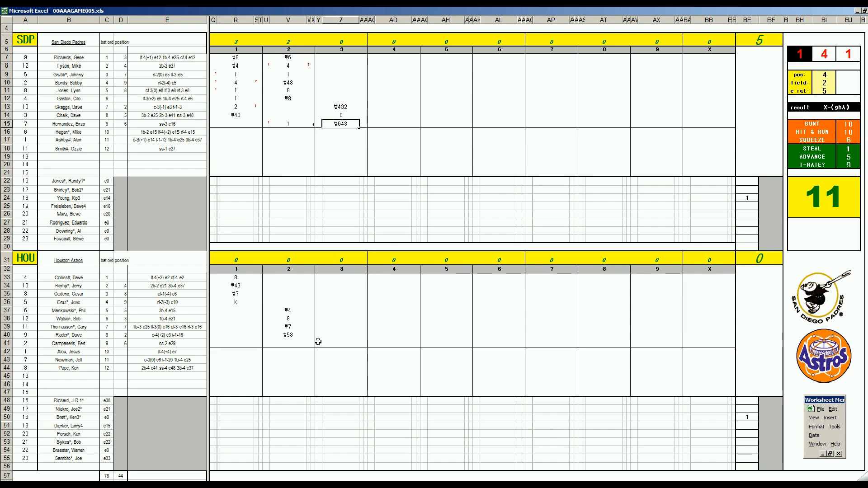
click(340, 344)
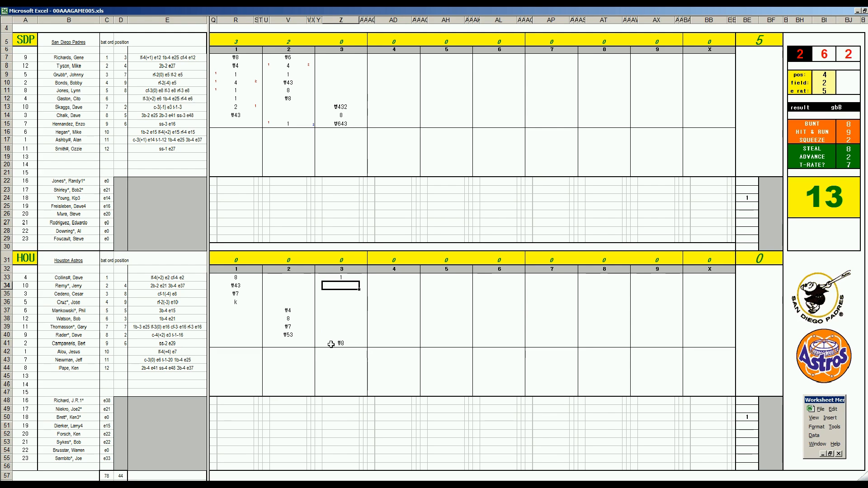
Enter Houston's remaining third-inning results (1, 9, W43), giving the Astros 4 runs
text(1)
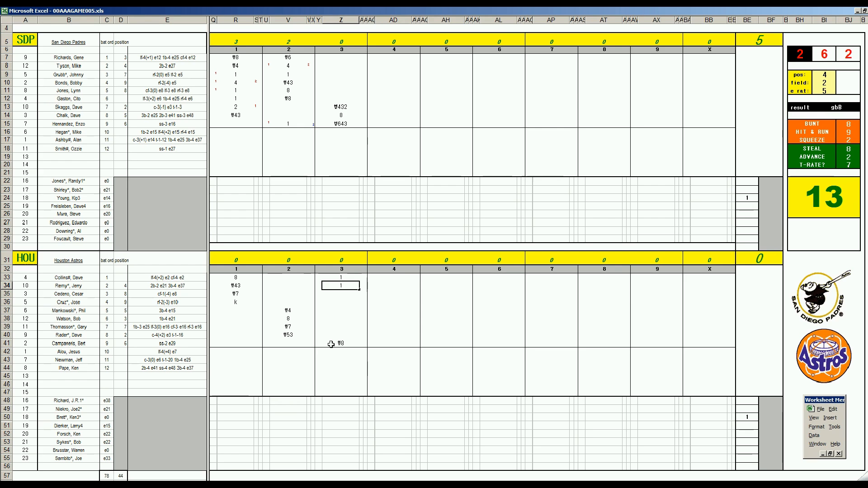
click(342, 293)
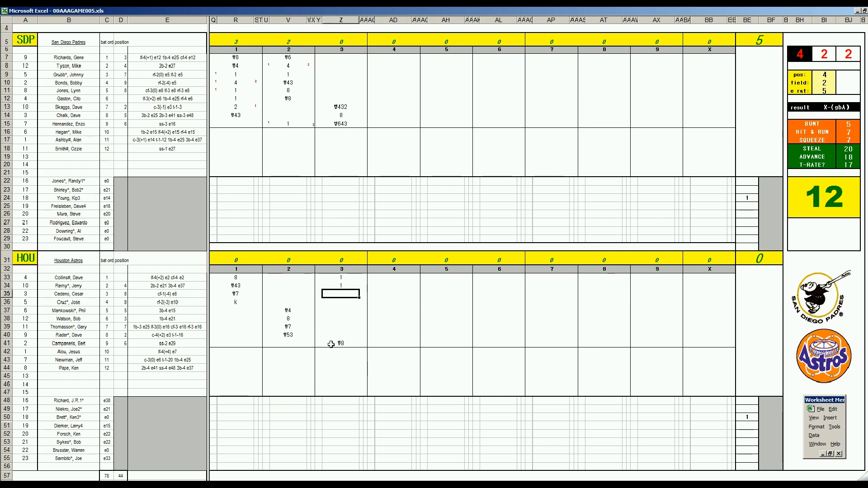
mouse_move(267, 346)
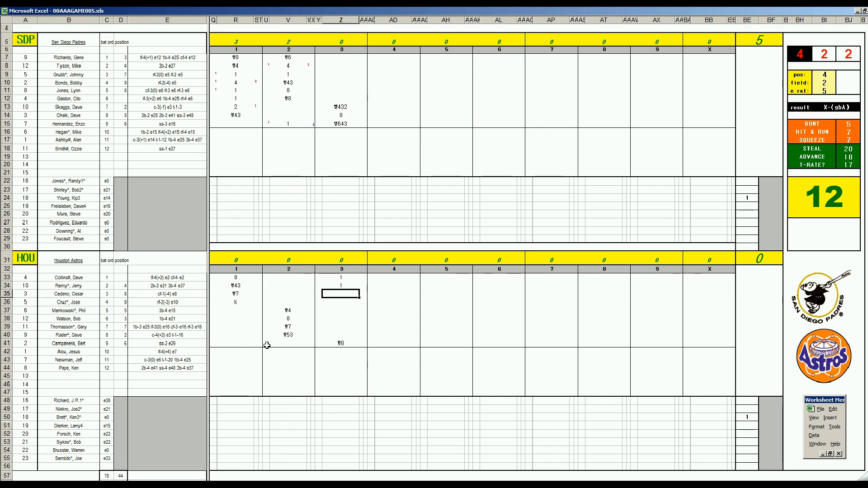
mouse_move(246, 341)
text(4)
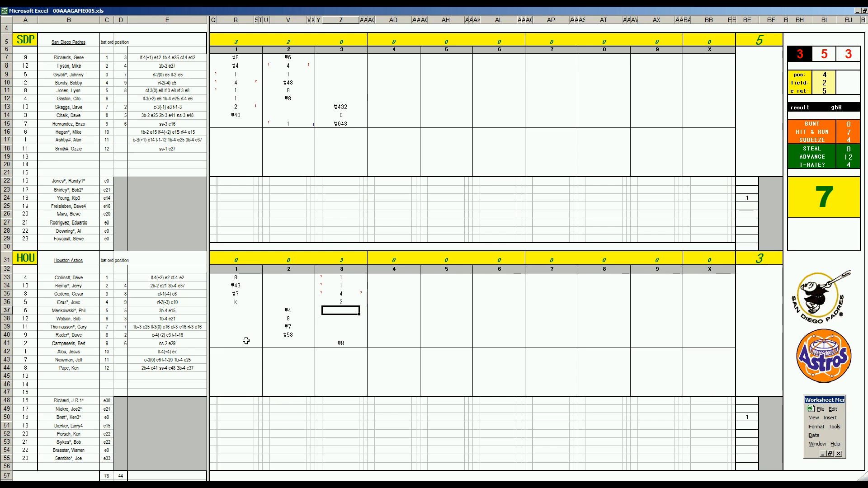
text(9)
click(341, 319)
text(f)
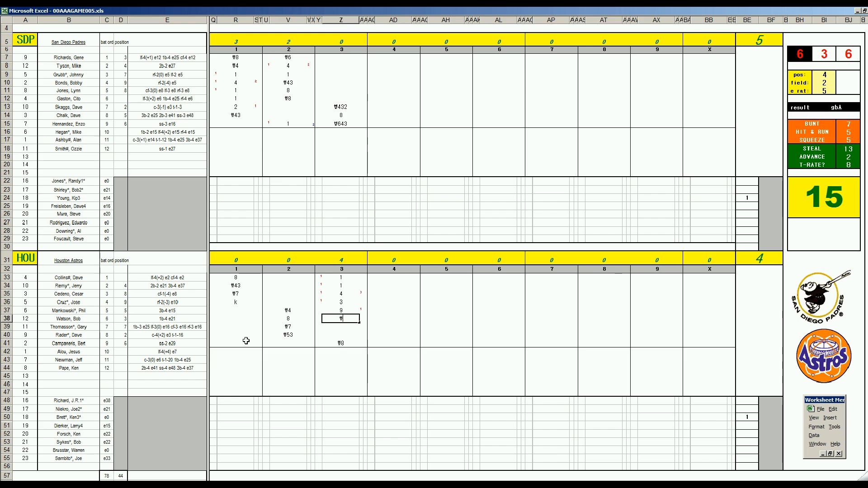
text(43)
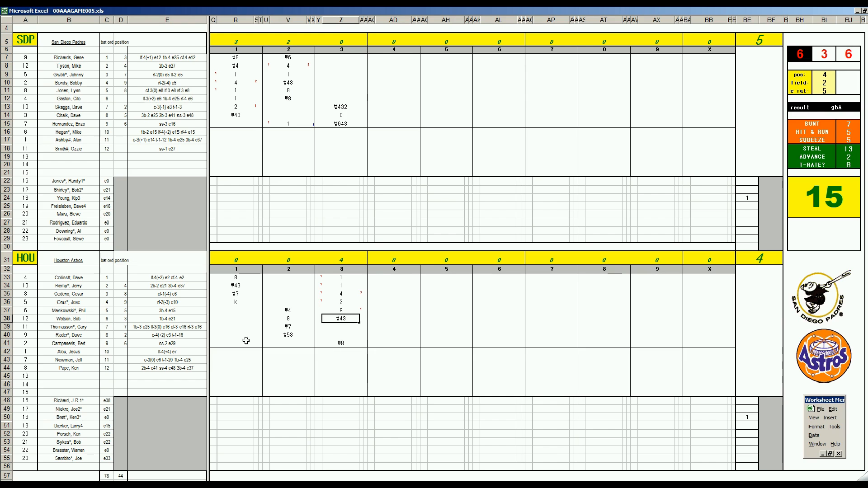
click(393, 59)
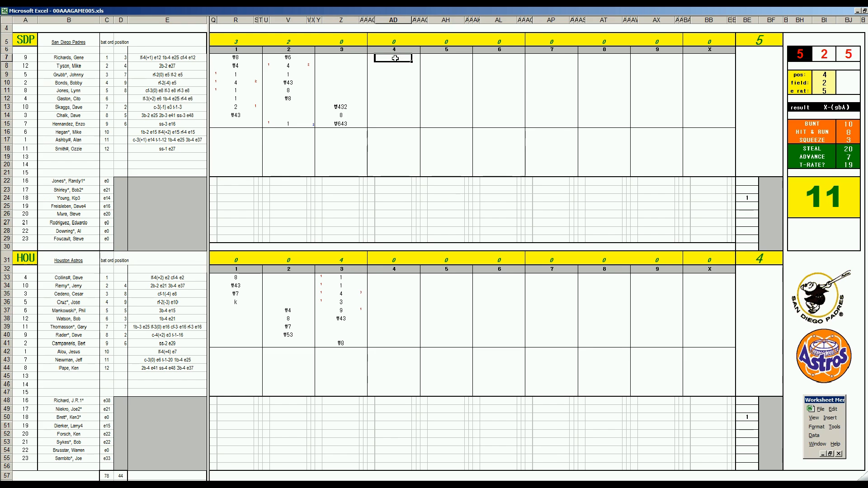
Enter the Padres' scoreless fourth inning: k, W2, 8, k
text(k)
click(393, 74)
text(8)
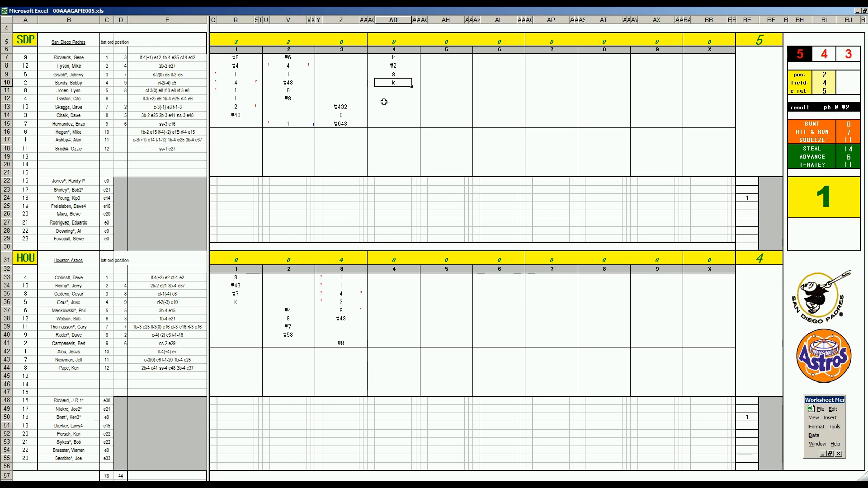
click(393, 326)
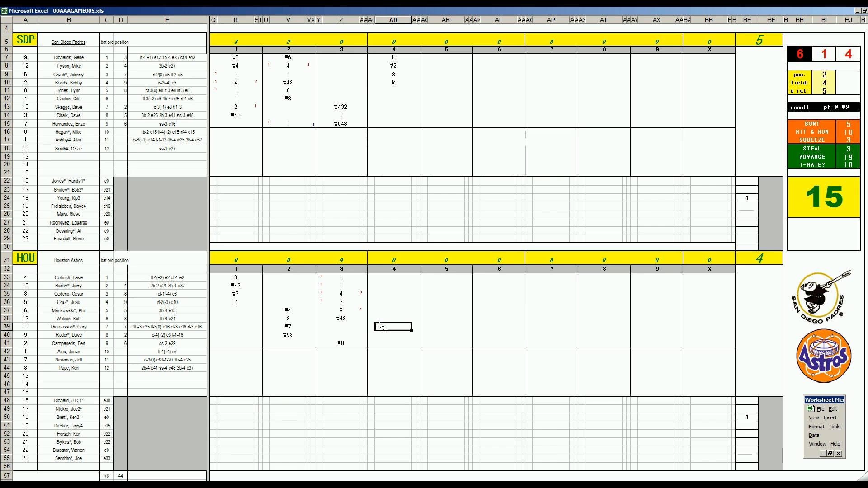
Enter Houston's fourth-inning results (W8, W4, 1) and an s mark in the pitchers' section
click(393, 335)
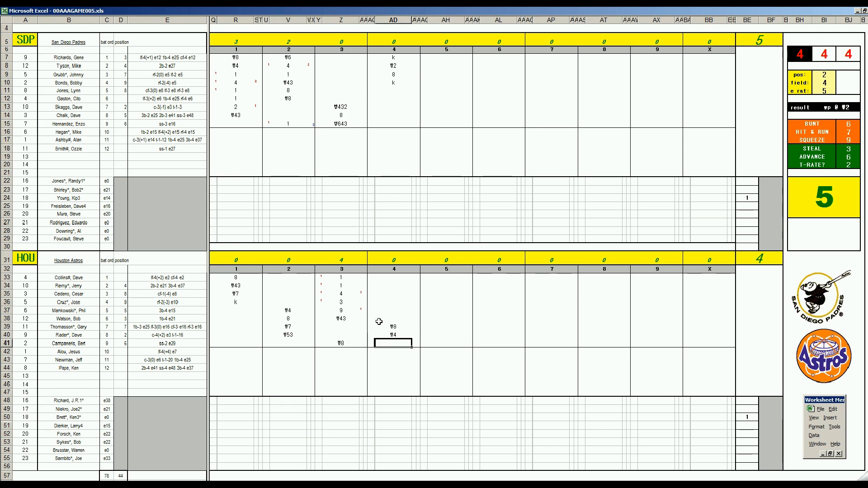
text(1)
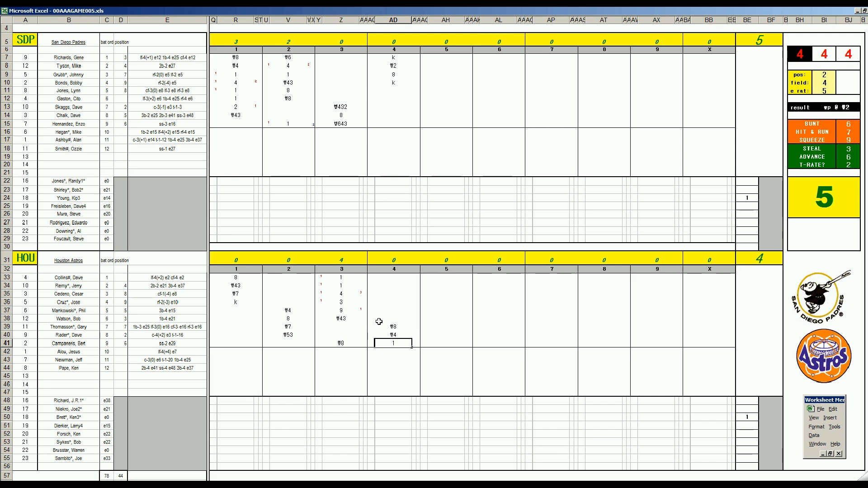
click(394, 352)
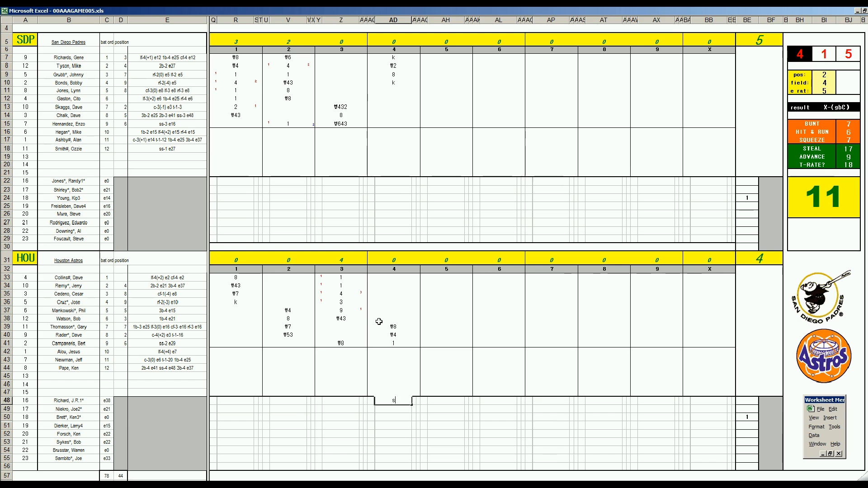
Enter the Padres' scoreless fifth inning: W8, W4, W7
click(446, 90)
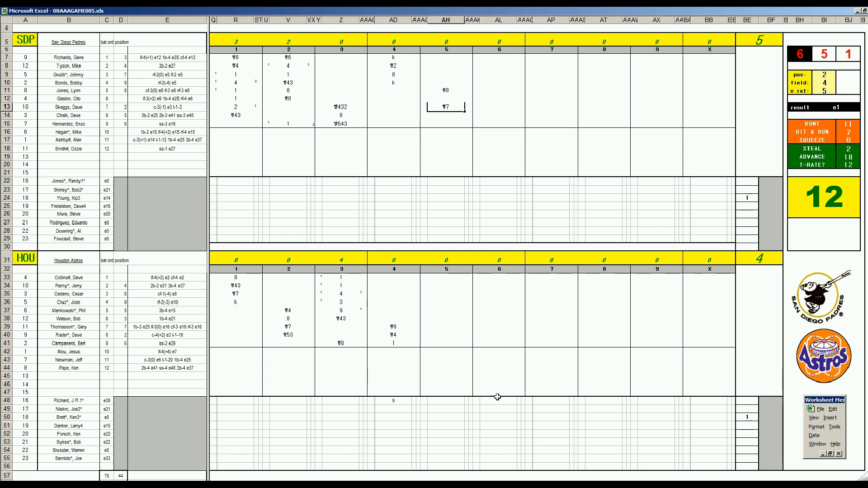
click(446, 277)
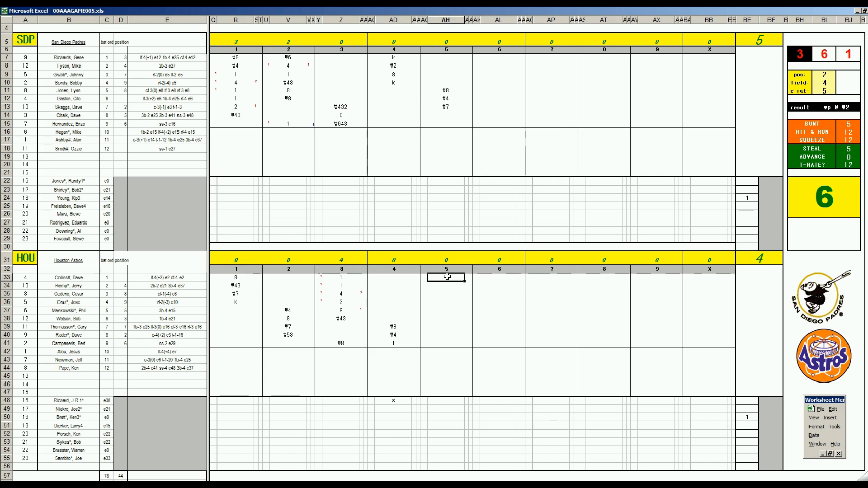
Score Houston's second and third batters' fifth-inning singles (1, 1) with runner advance marks
click(446, 284)
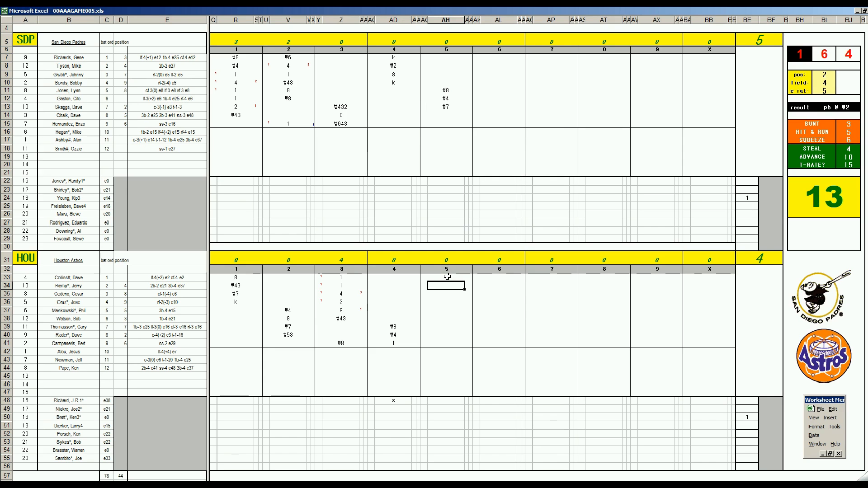
text(1)
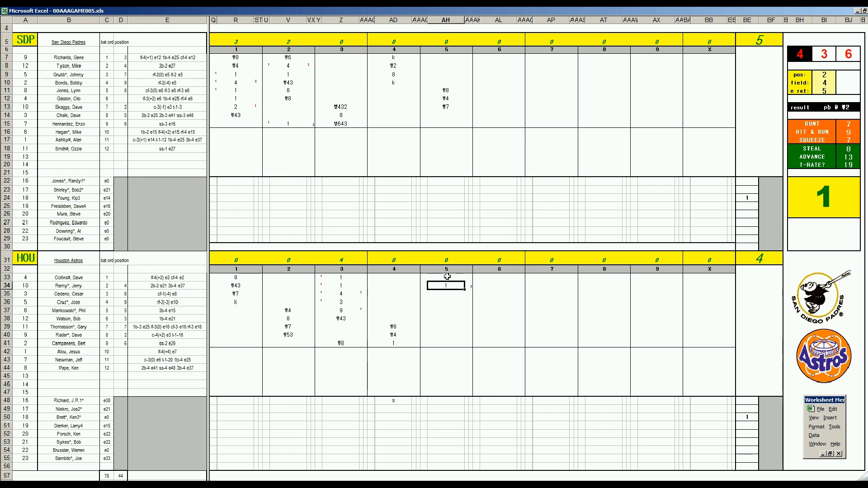
click(445, 292)
text(1)
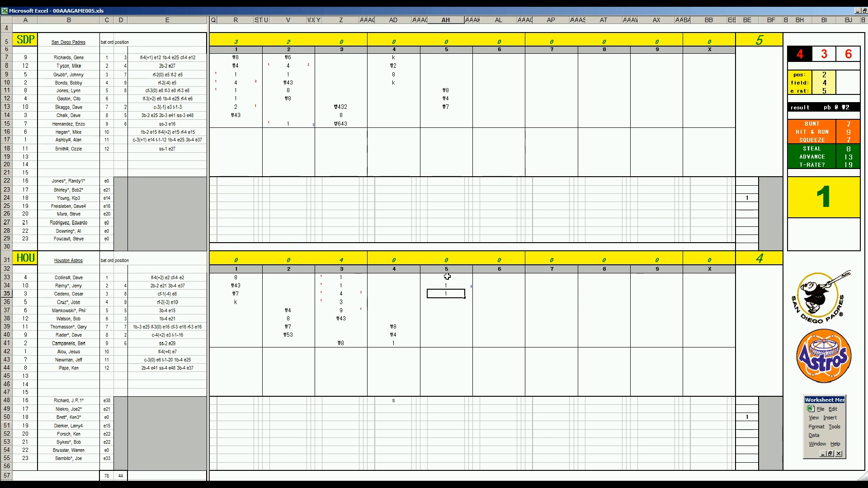
click(446, 302)
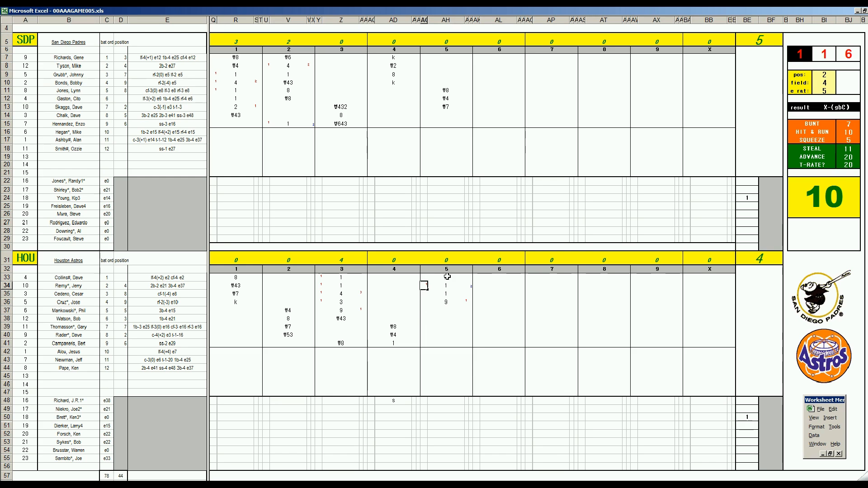
Record Mankowski's fifth-inning W8 and mark the runner scoring, bringing the Astros to five
click(446, 310)
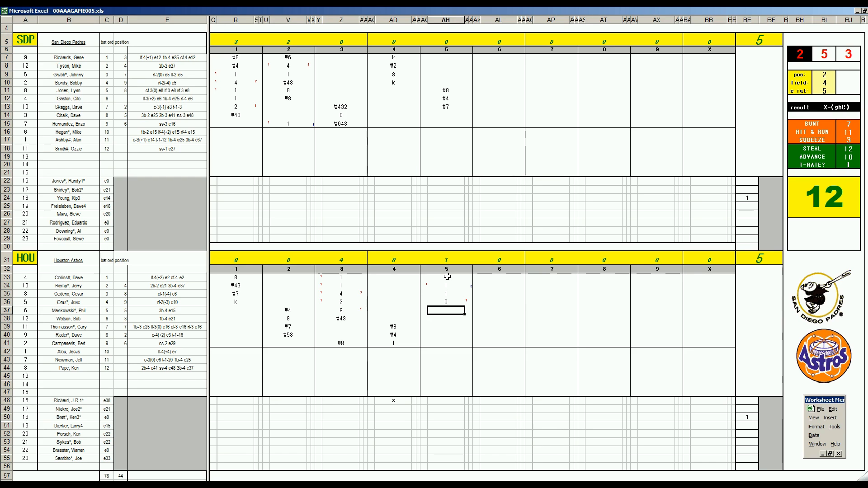
click(446, 294)
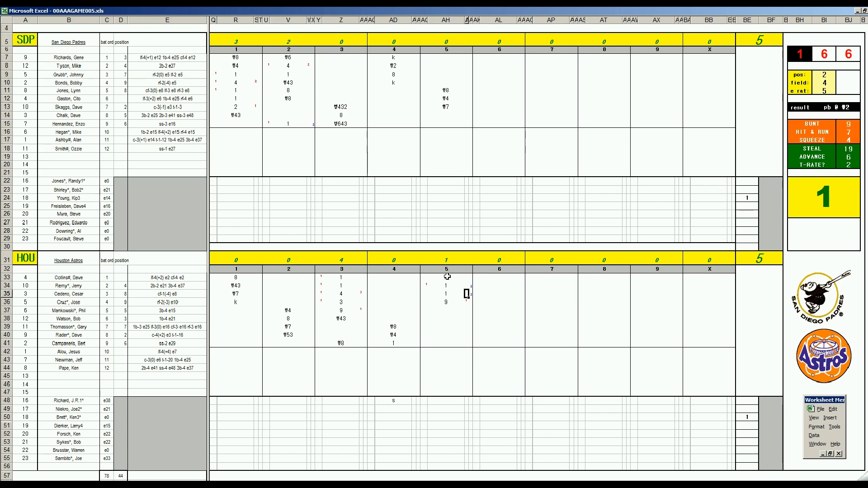
click(446, 310)
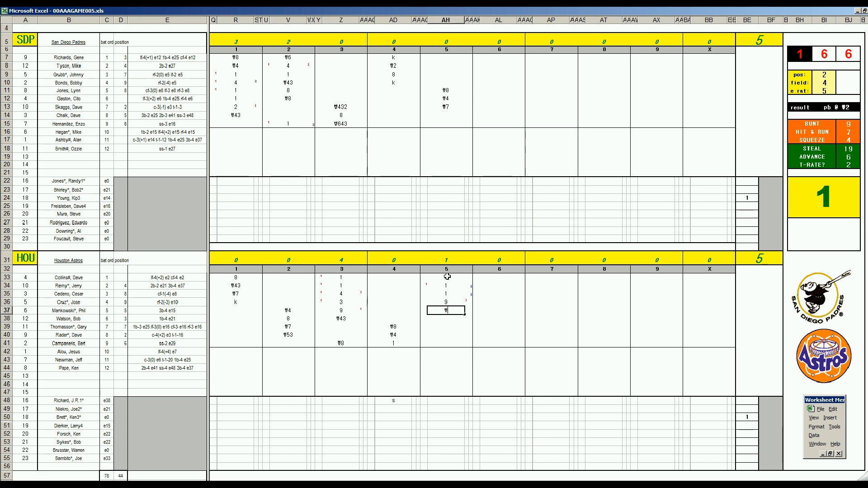
text(W8)
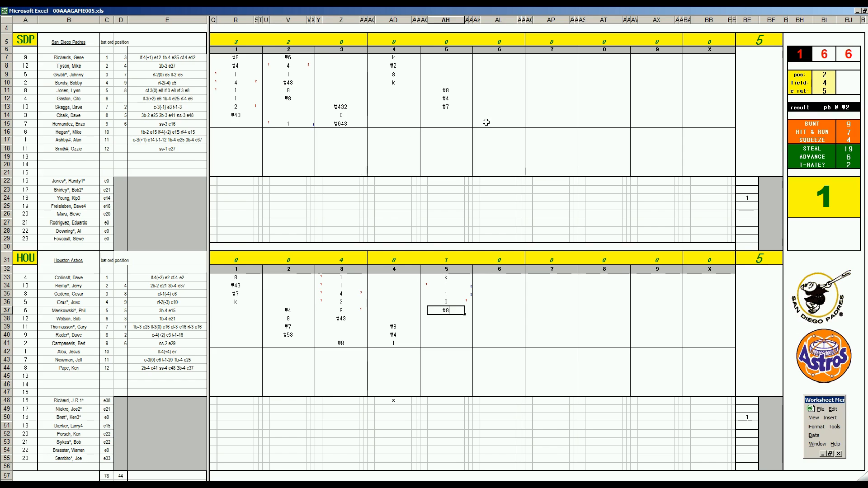
Enter Chalk's 1 and Hernandez's W54 in the Padres' sixth-inning column
click(498, 116)
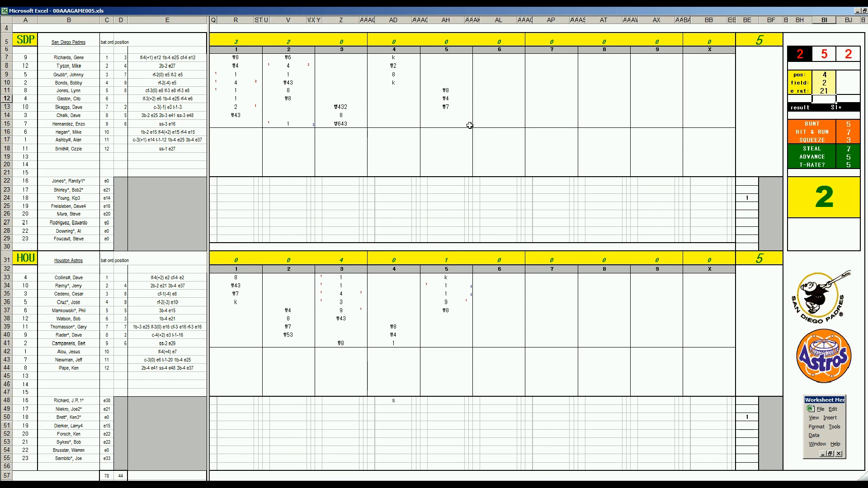
click(499, 115)
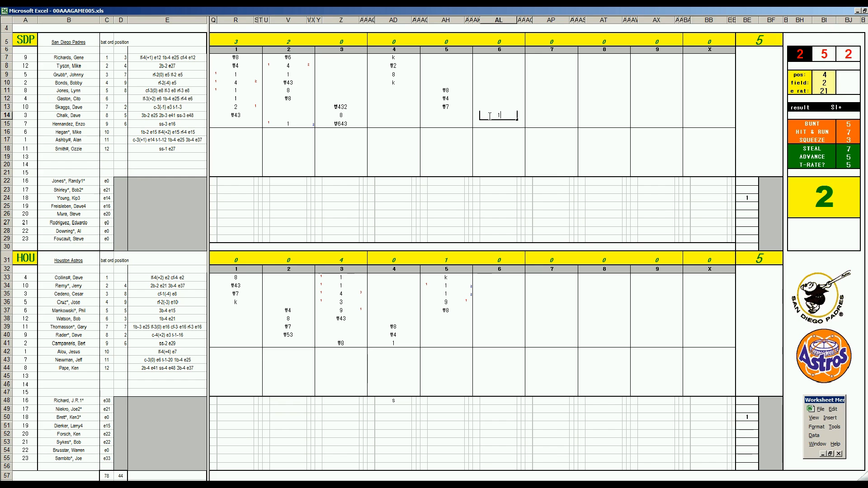
click(495, 116)
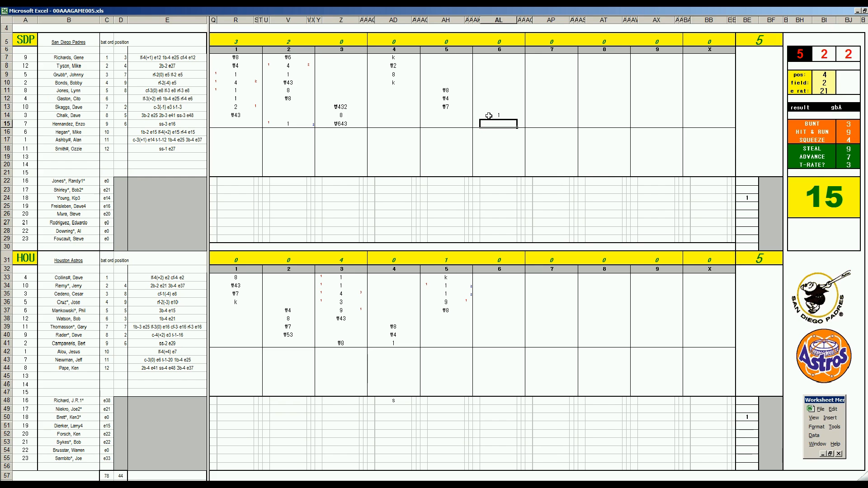
text(W54)
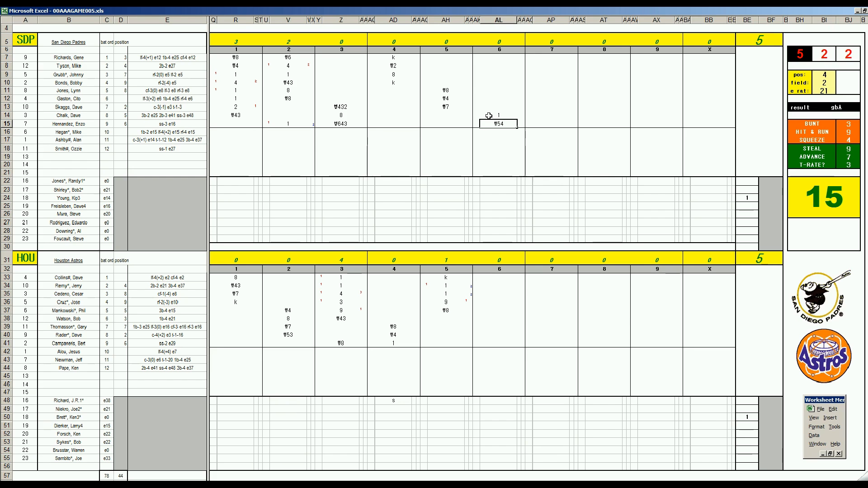
Score the top of the Padres' sixth order with k, 1, k, leaving the game tied 5-5
click(498, 60)
text(k)
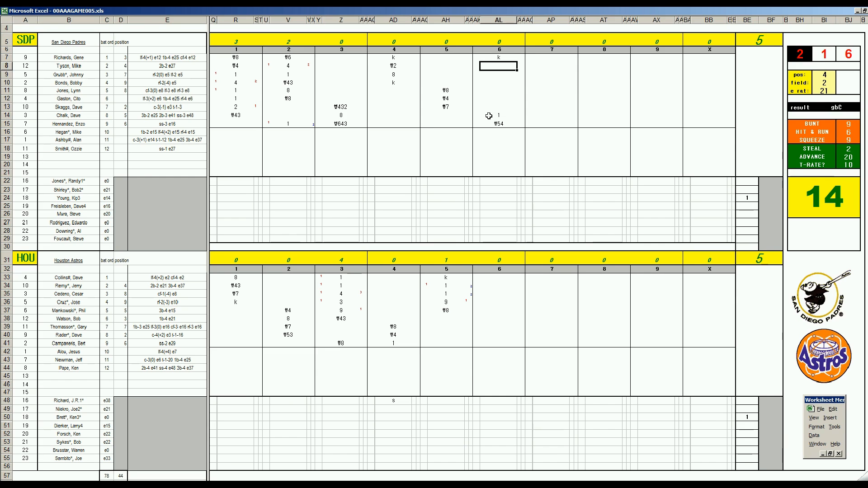
text(1)
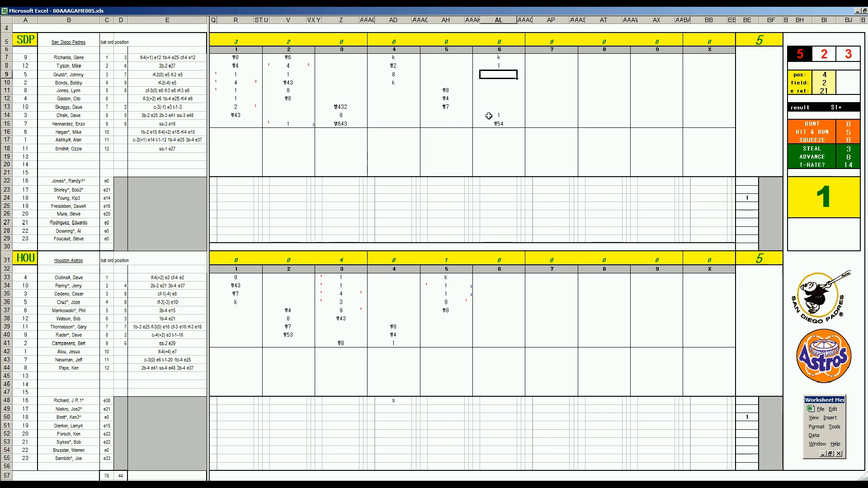
text(k)
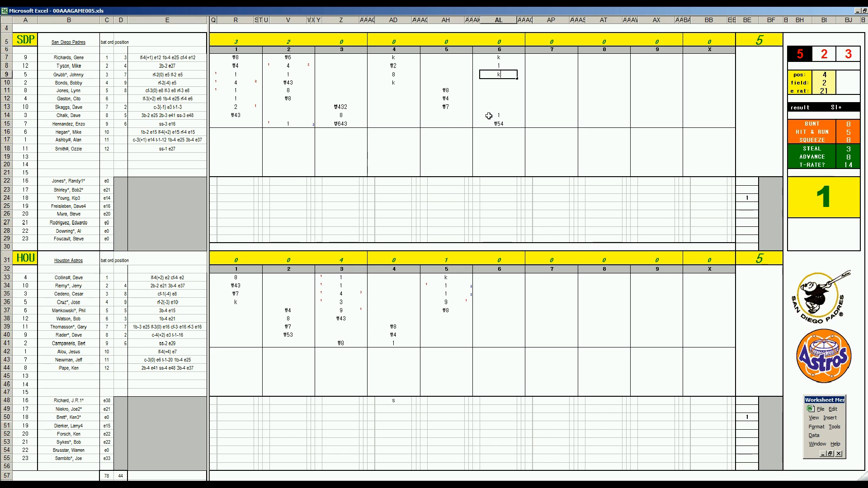
click(498, 320)
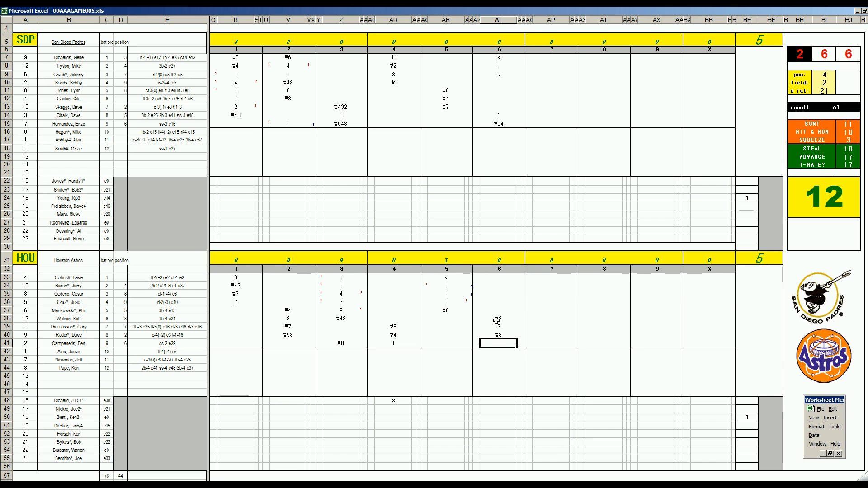
Enter W4 for Campaneris to end the Astros' sixth, then move to Bonds' seventh-inning cell
text(W4)
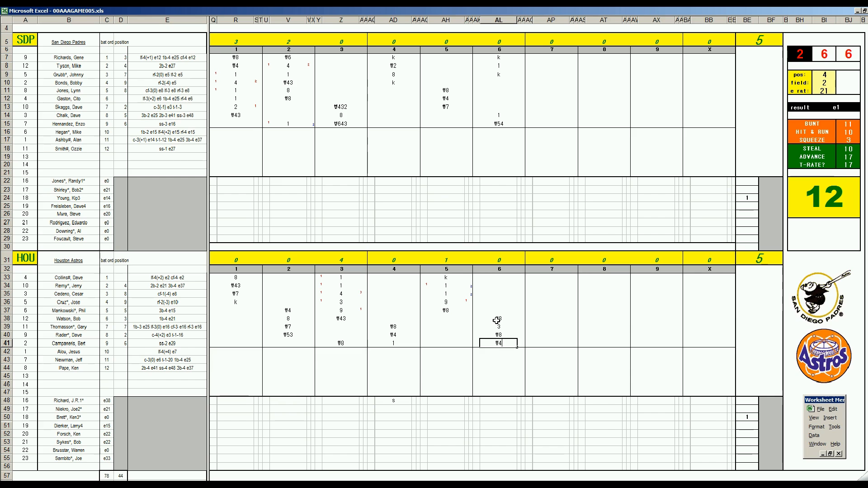
mouse_move(540, 89)
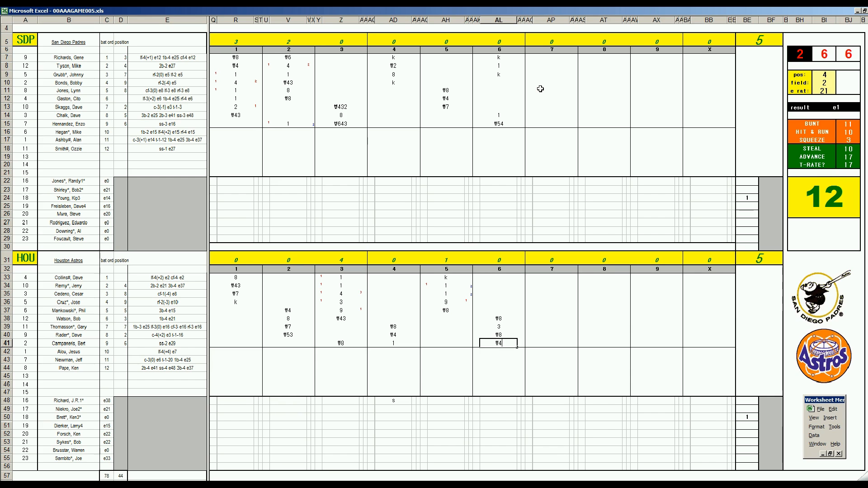
click(551, 83)
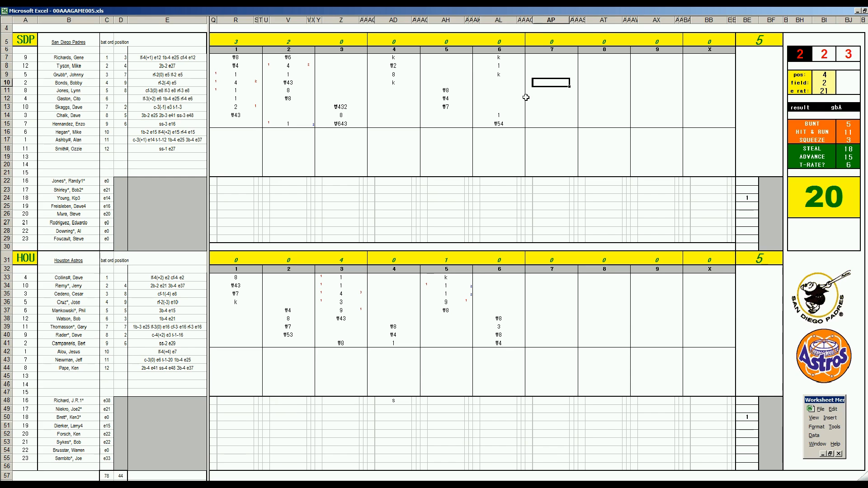
Record W63 for Bonds and W53 for Gaston in the Padres' seventh inning
text(₩63)
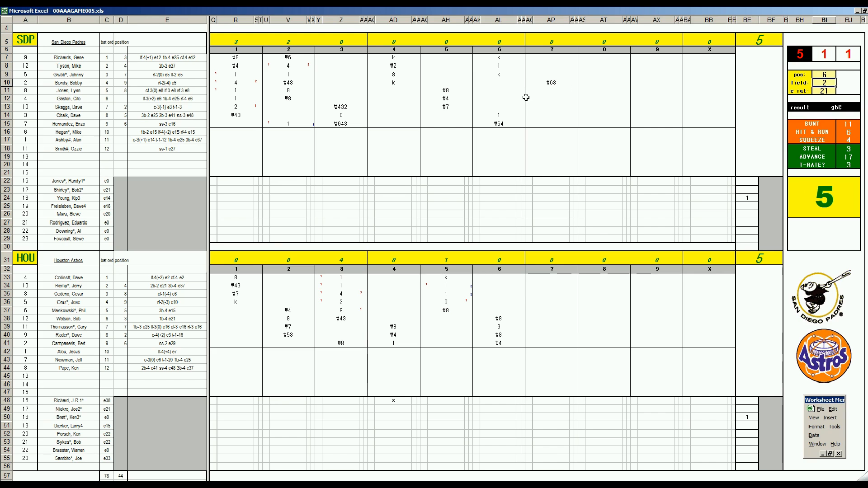
click(553, 91)
text(63)
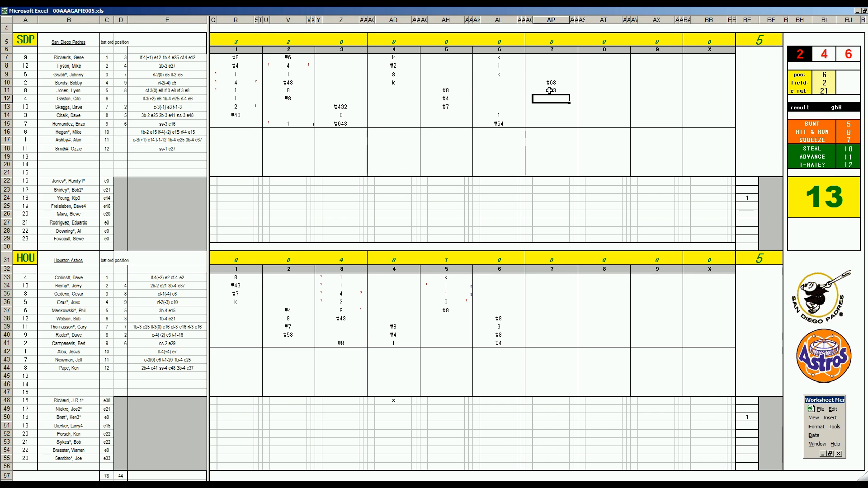
text(W53)
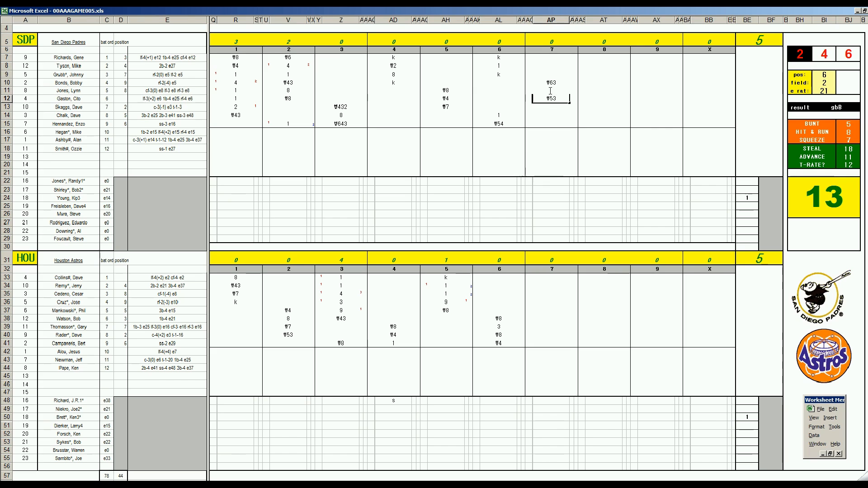
mouse_move(498, 195)
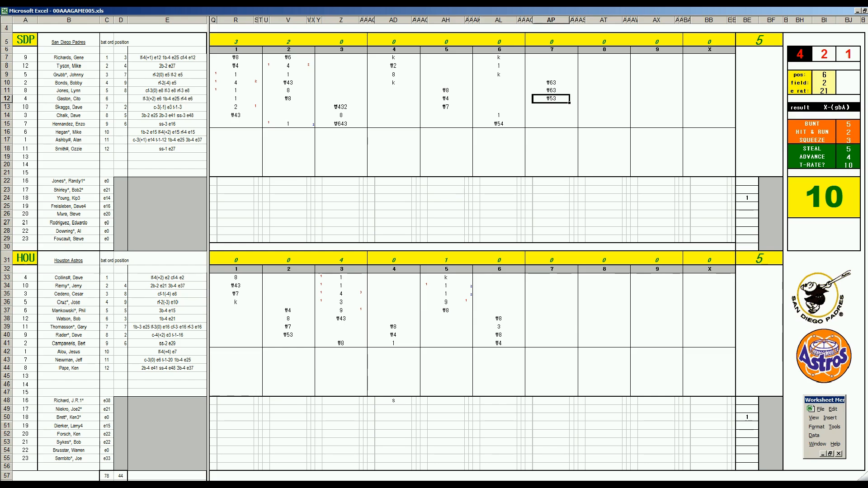
mouse_move(559, 278)
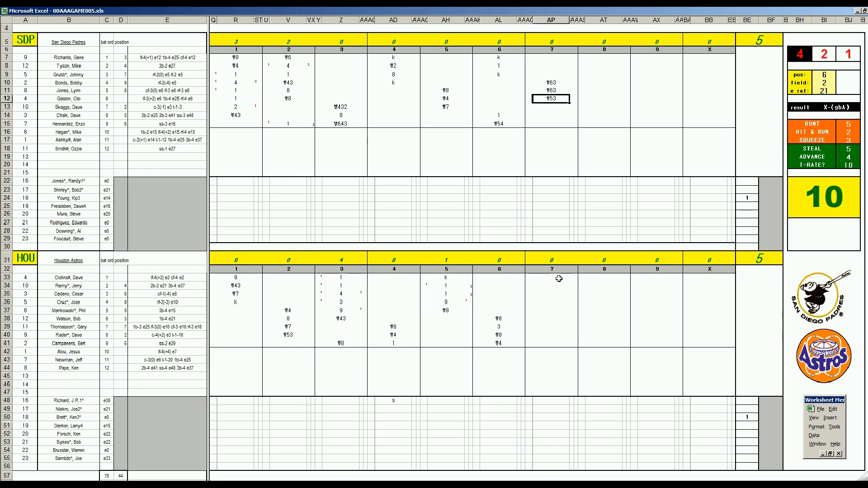
Roll dice and enter Collins' error e3 and Remy's W63 groundout in the Astros' seventh
click(551, 278)
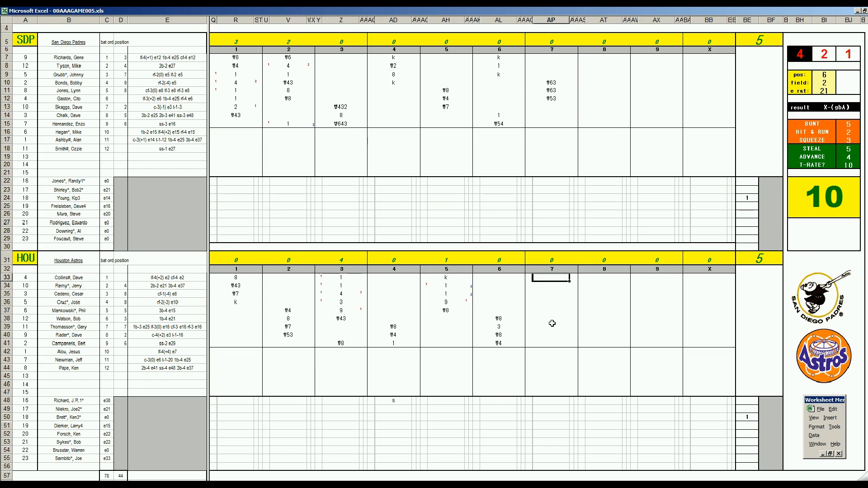
click(824, 75)
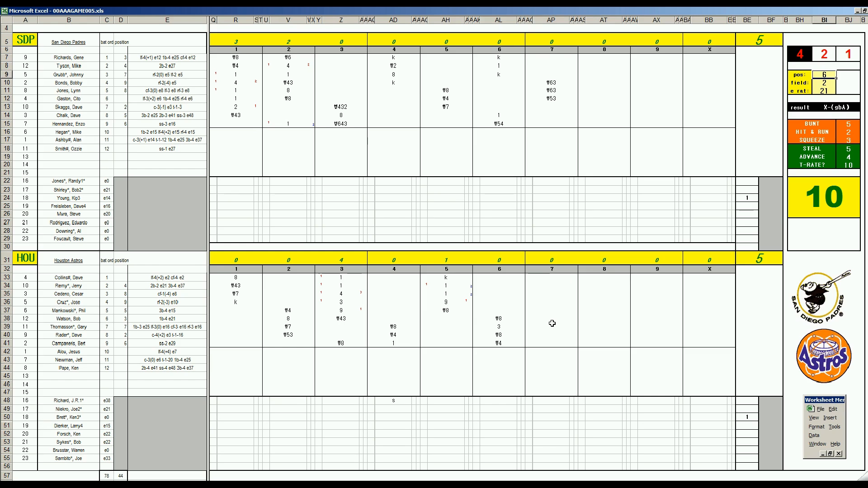
click(824, 75)
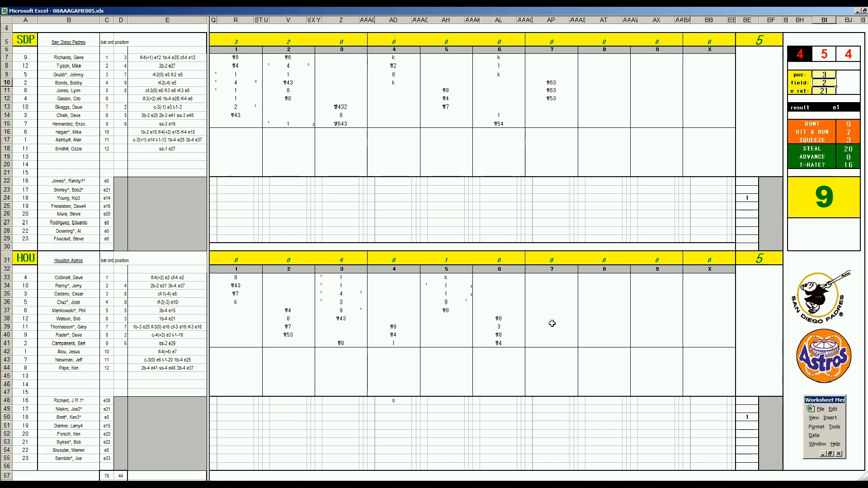
click(550, 277)
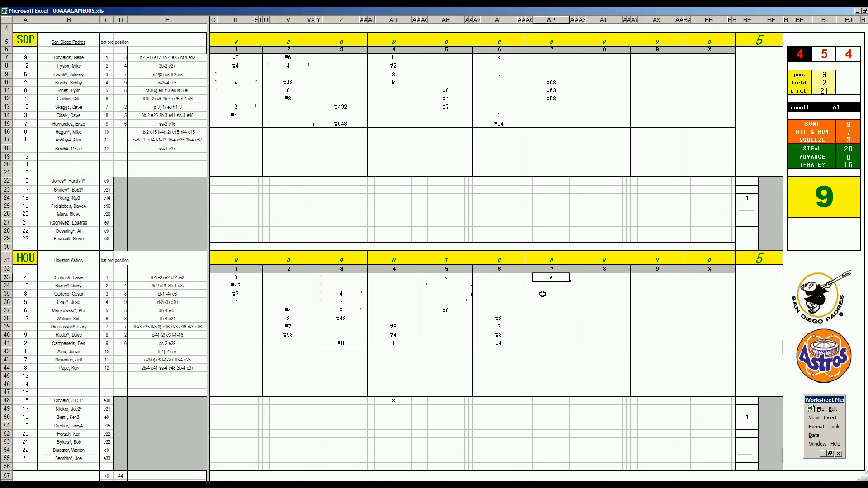
text(3)
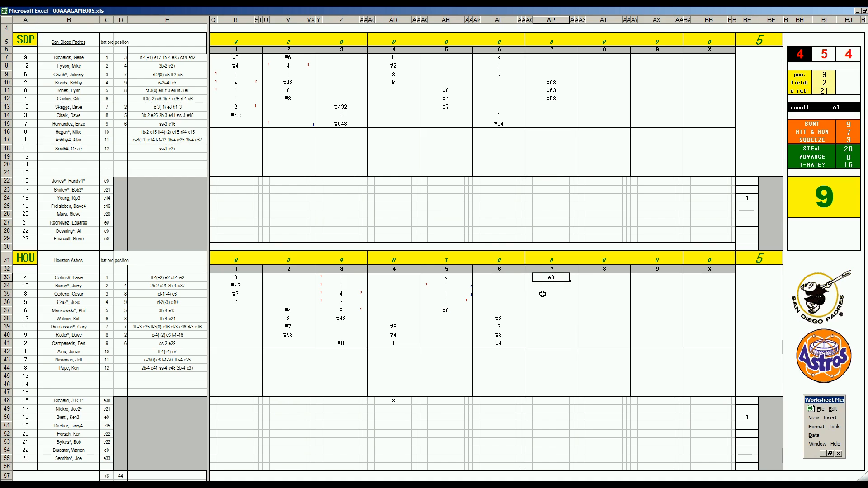
click(553, 286)
text(f43)
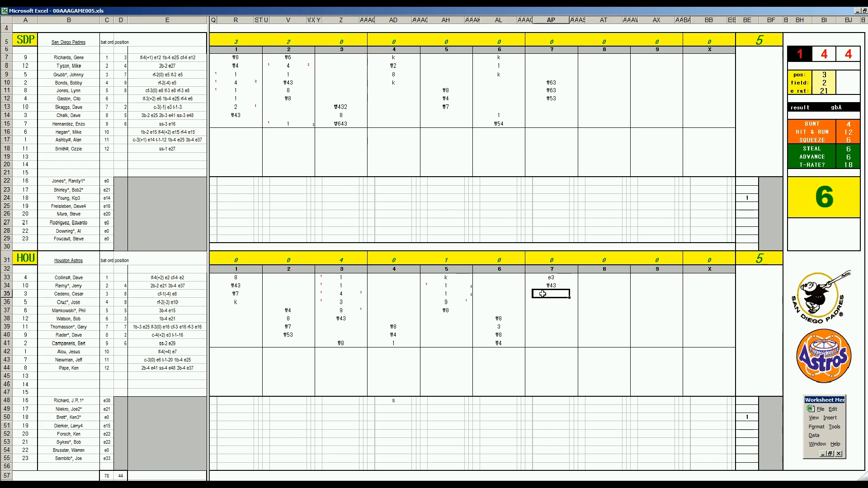
text(63)
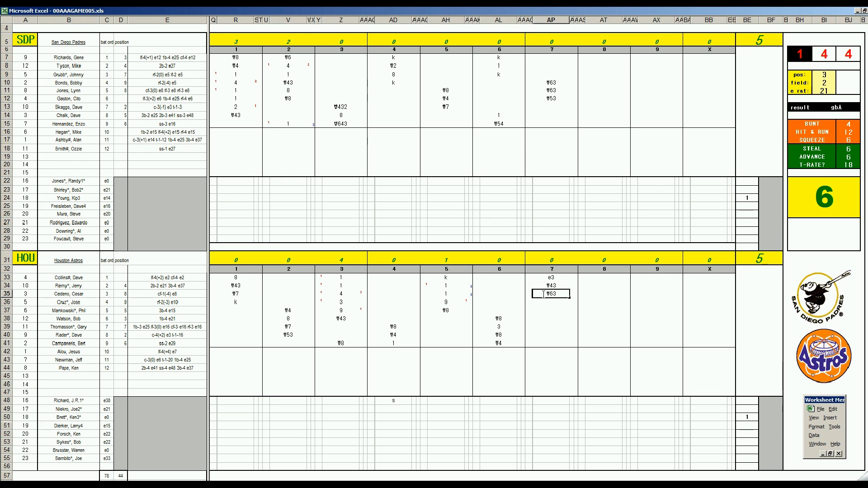
Score Cruz's and Pape's seventh-inning hits, three runs for Houston, and Thomasson's W3 to go up 8-5
click(551, 302)
text(1)
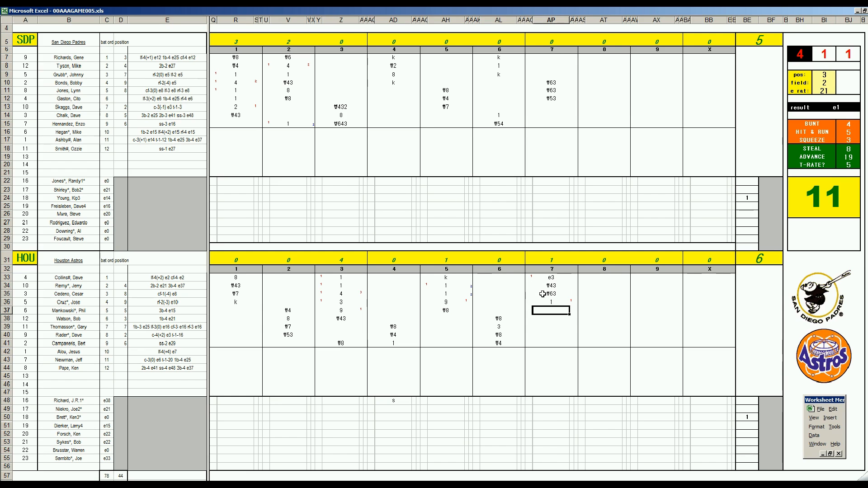
click(551, 302)
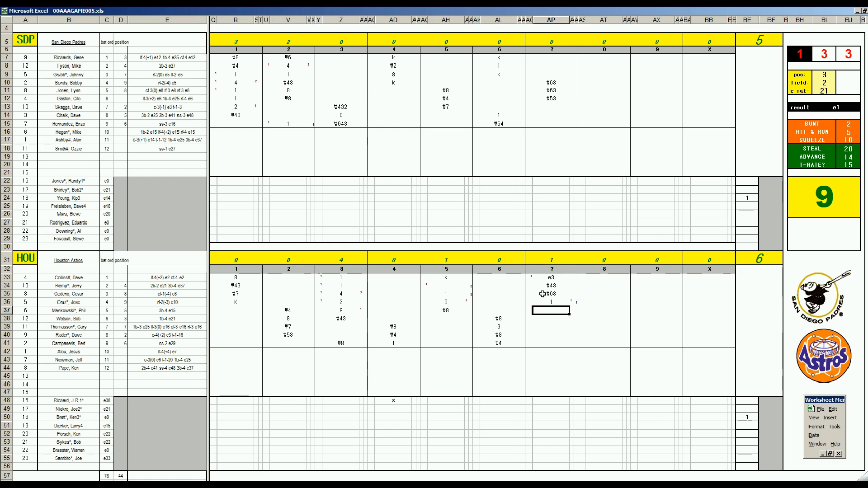
click(551, 359)
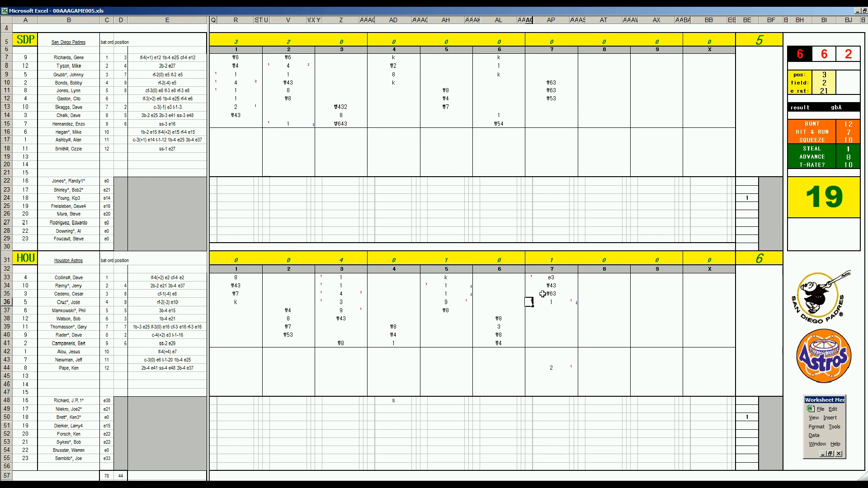
click(552, 310)
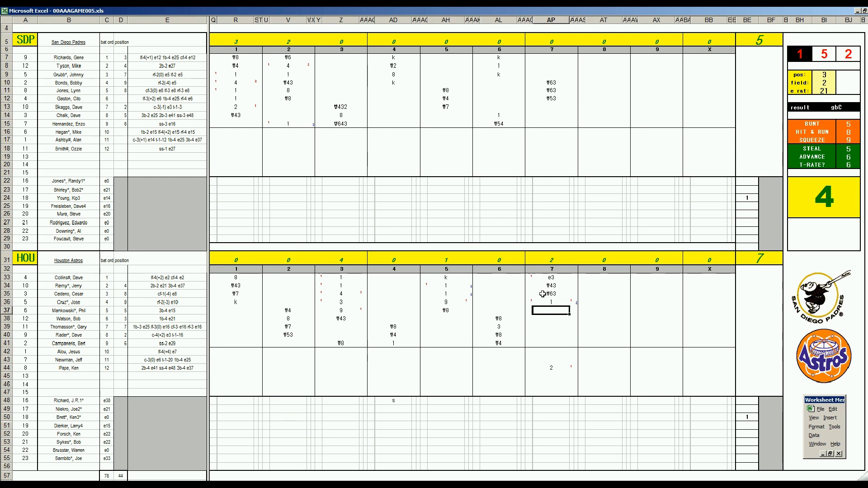
click(550, 319)
text(1)
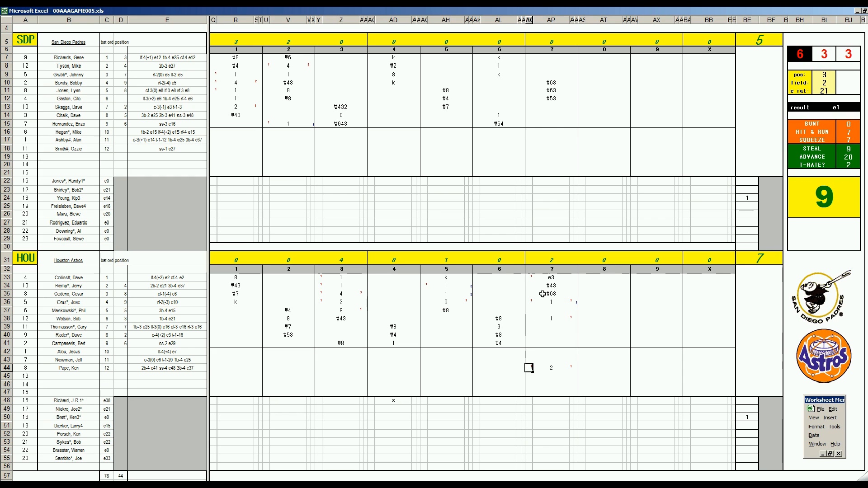
click(553, 327)
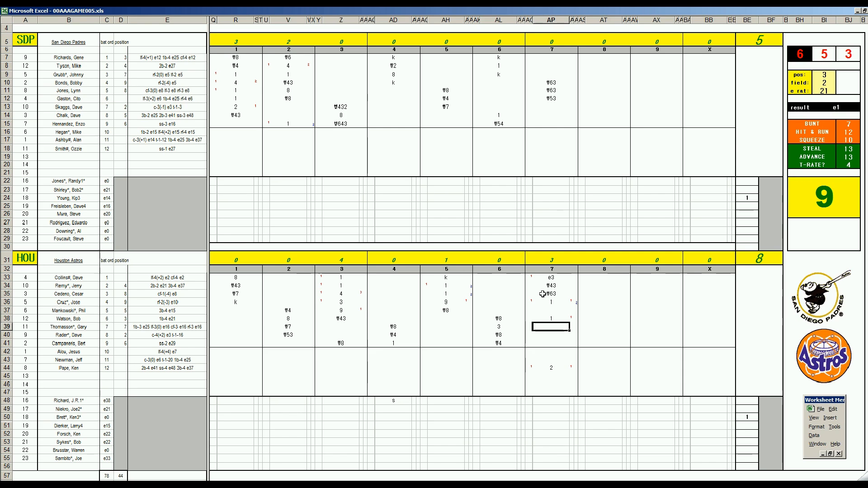
text(W3)
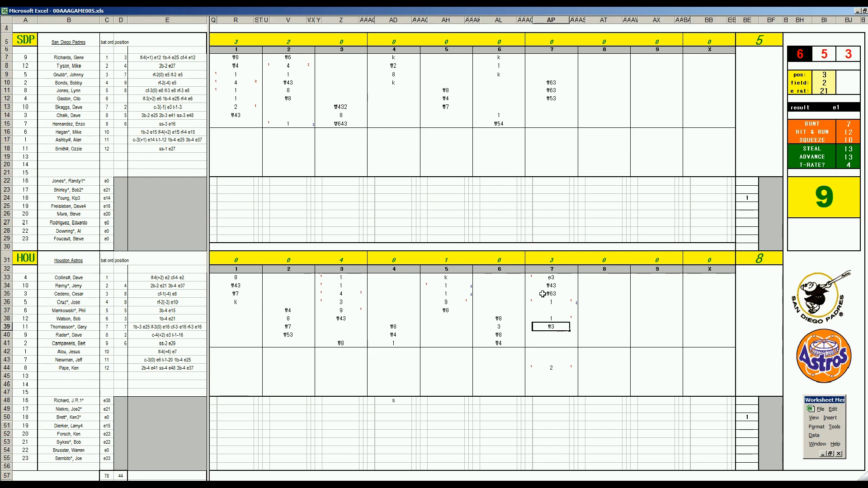
mouse_move(770, 199)
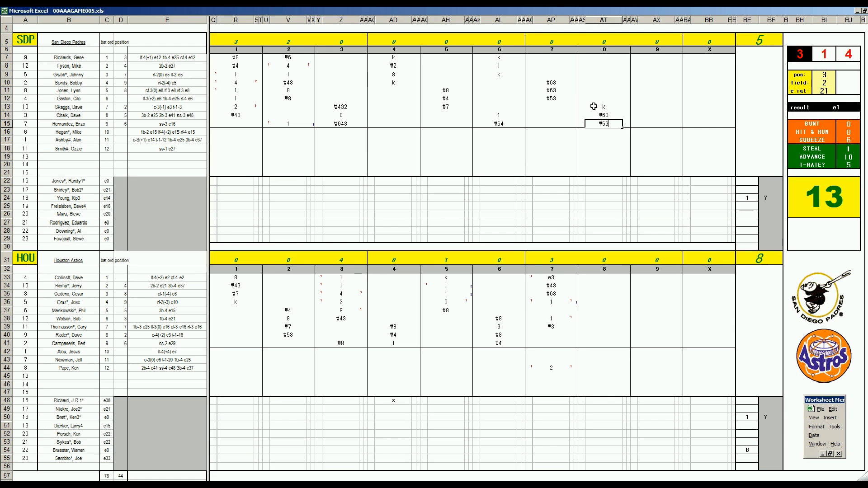
mouse_move(587, 142)
text(8)
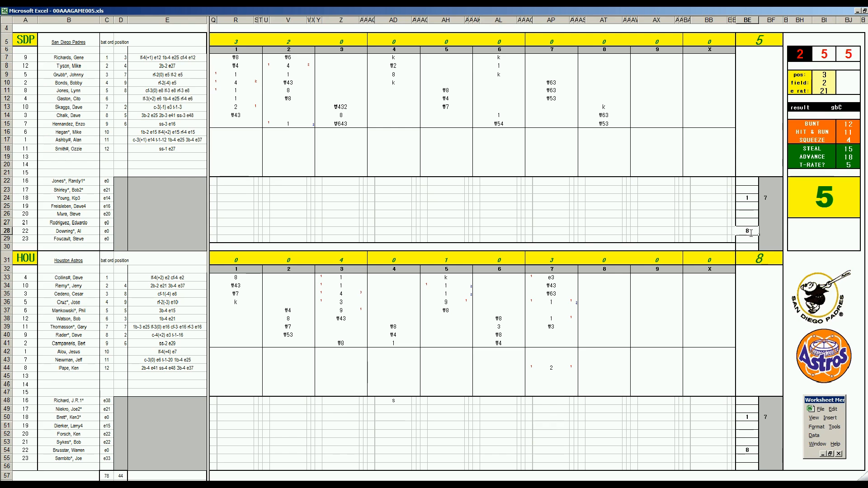
mouse_move(634, 261)
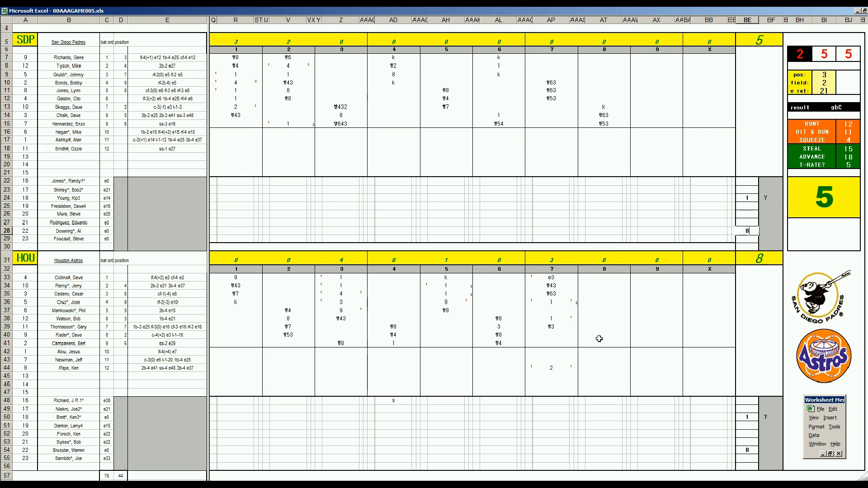
Enter Alou's W63 and Campaneris's 8 in the Astros' eighth-inning column
click(603, 360)
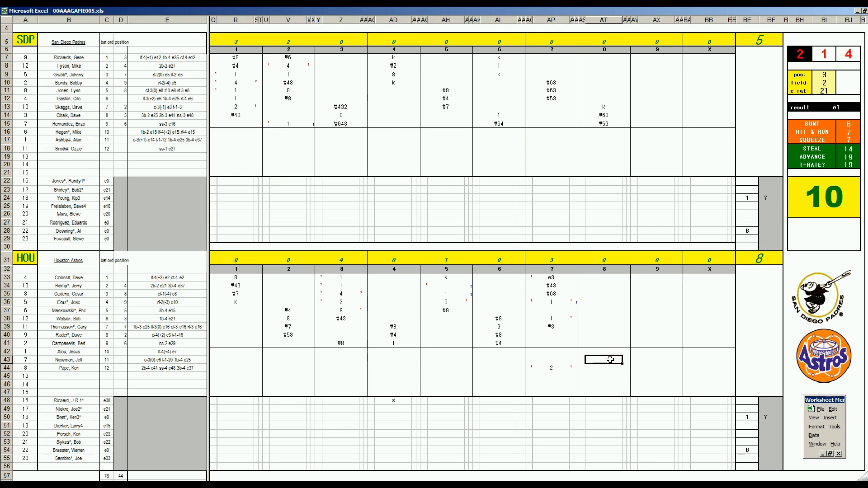
text(W63)
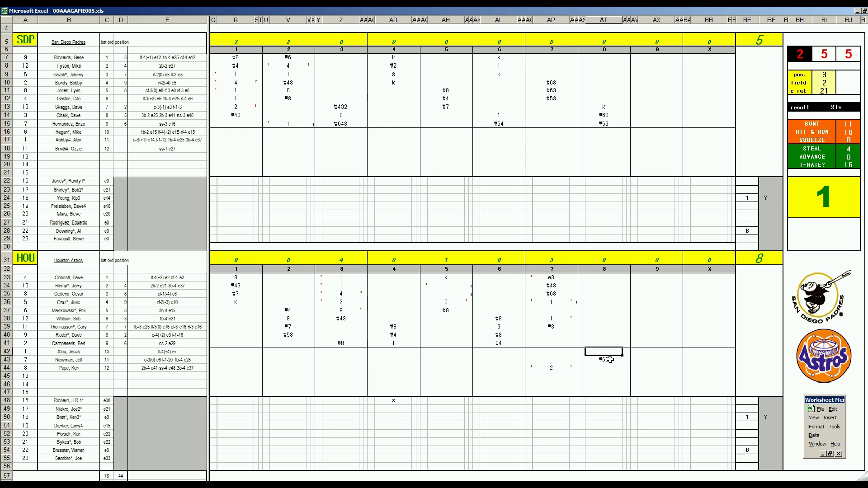
click(605, 342)
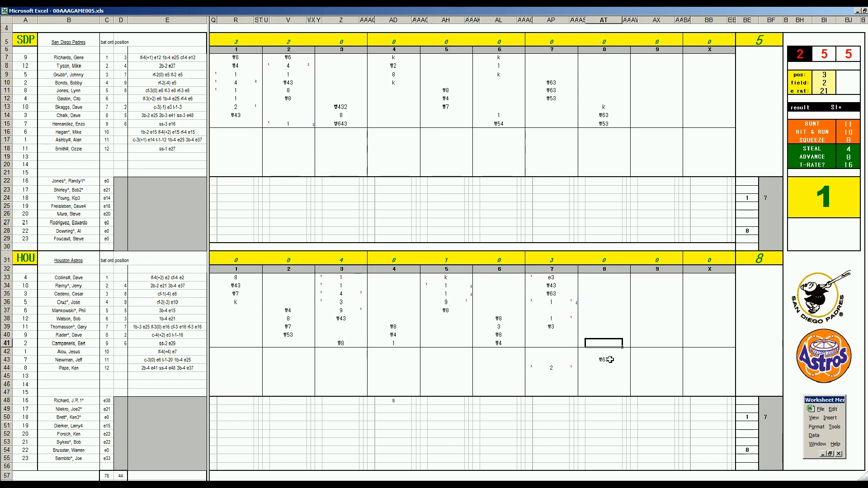
text(8)
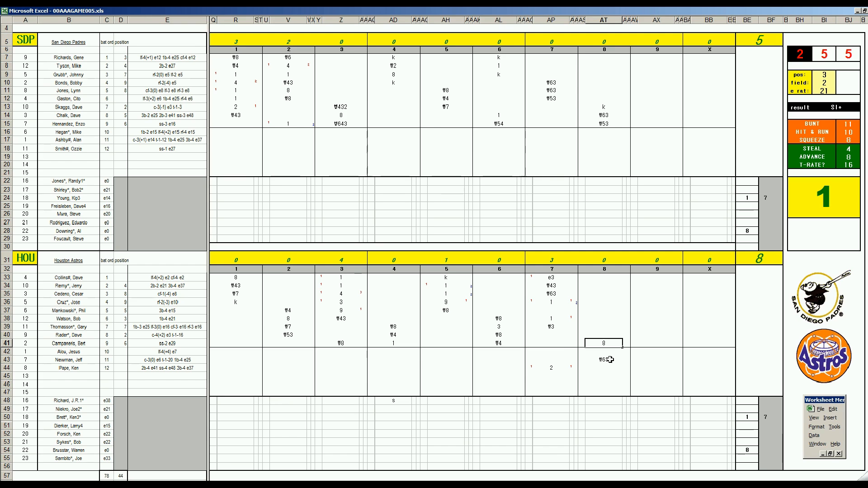
Record the next Astros batters' eighth-inning results, including an 8, with no runs scoring
click(604, 277)
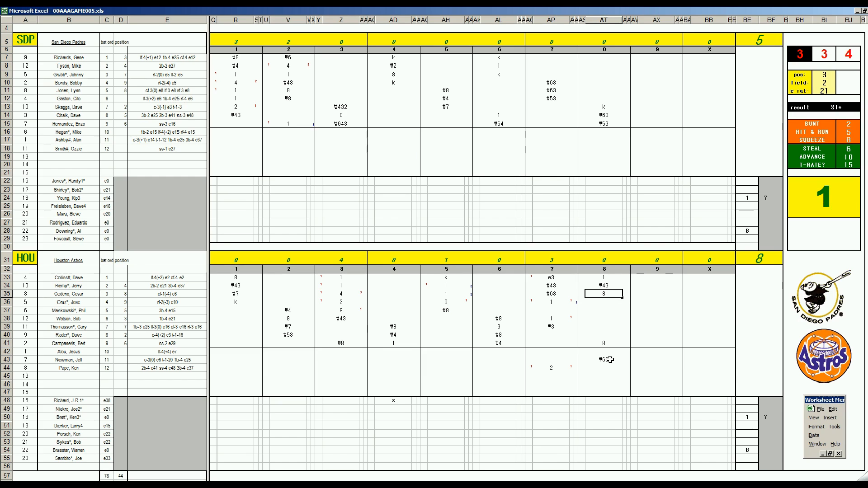
click(604, 302)
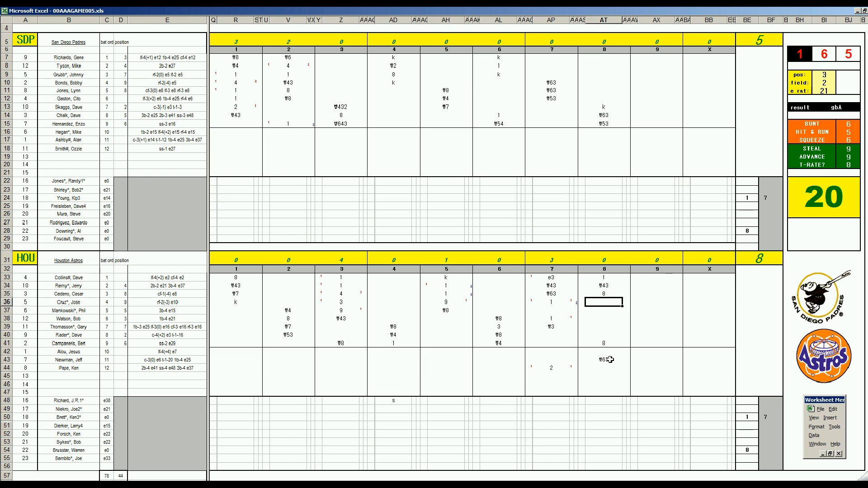
text(8)
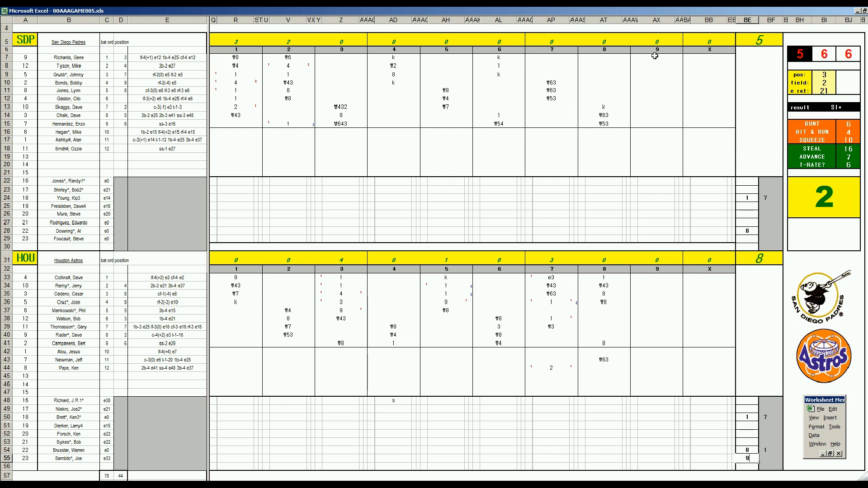
Score the Padres' ninth inning (W9, 1, 8) to end the game with Houston ahead 8-5
click(656, 60)
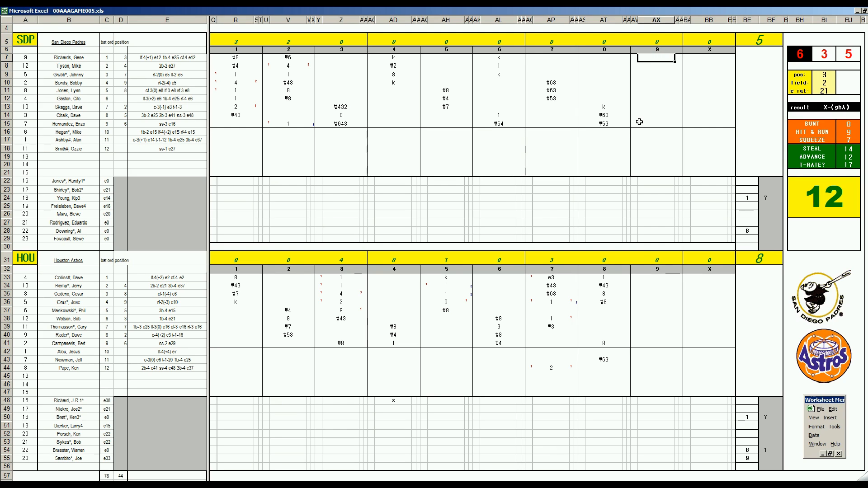
click(657, 65)
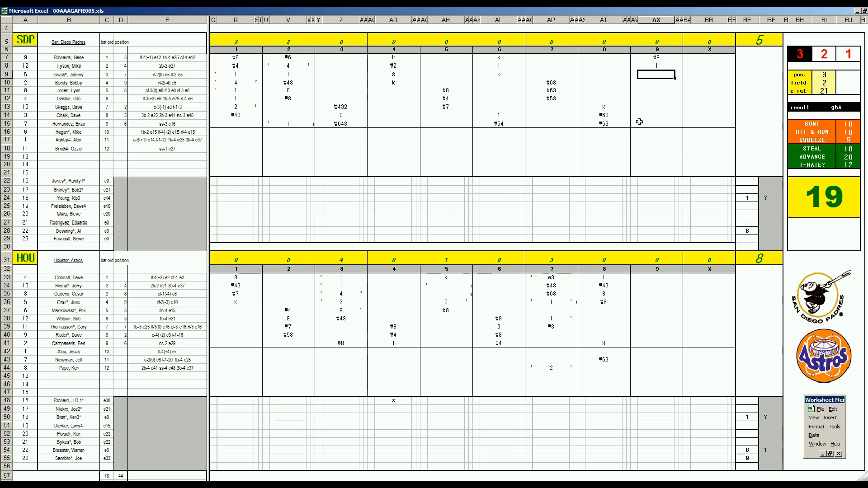
text(8)
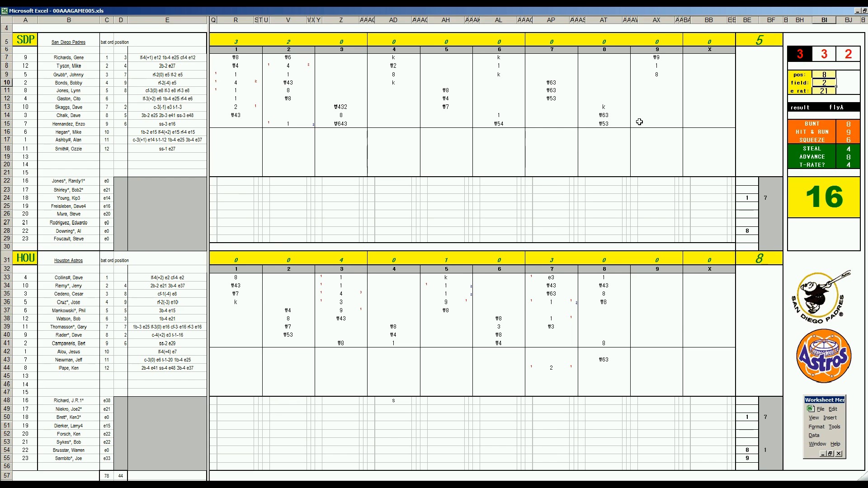
click(656, 83)
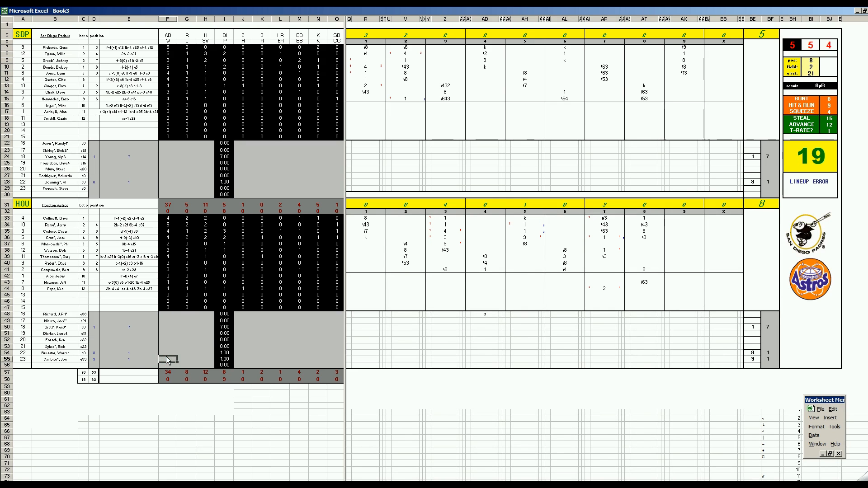
Enter the Houston and San Diego pitchers' stat lines (including 5 IP) so the totals check reads CORRECT!
click(204, 359)
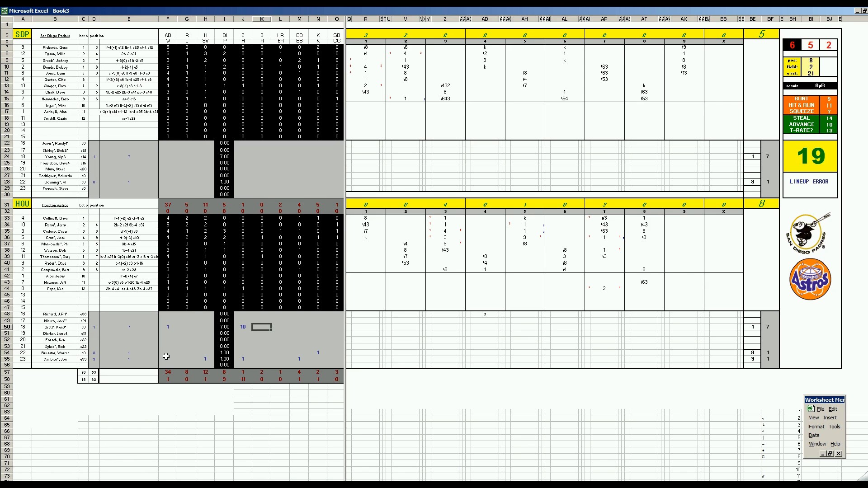
text(5)
click(318, 327)
text(4)
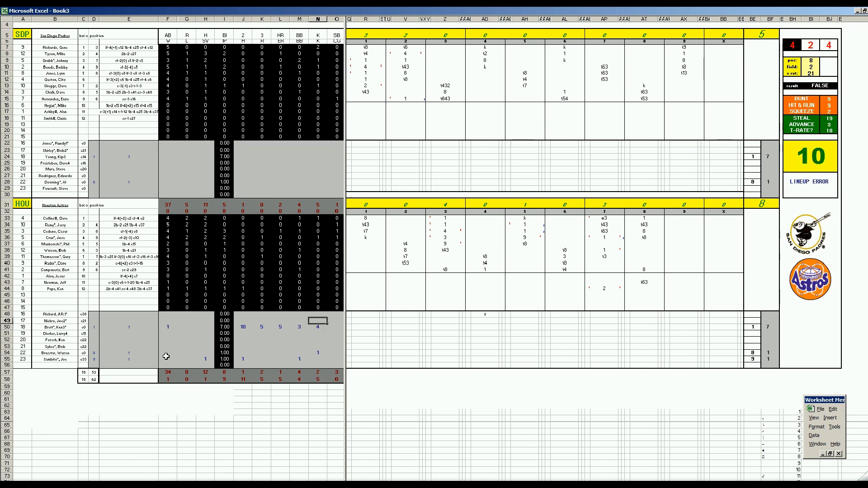
click(242, 175)
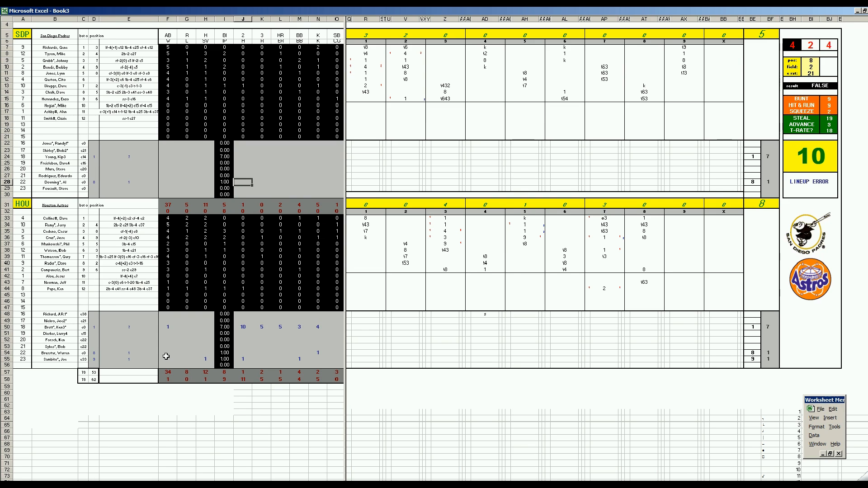
click(299, 181)
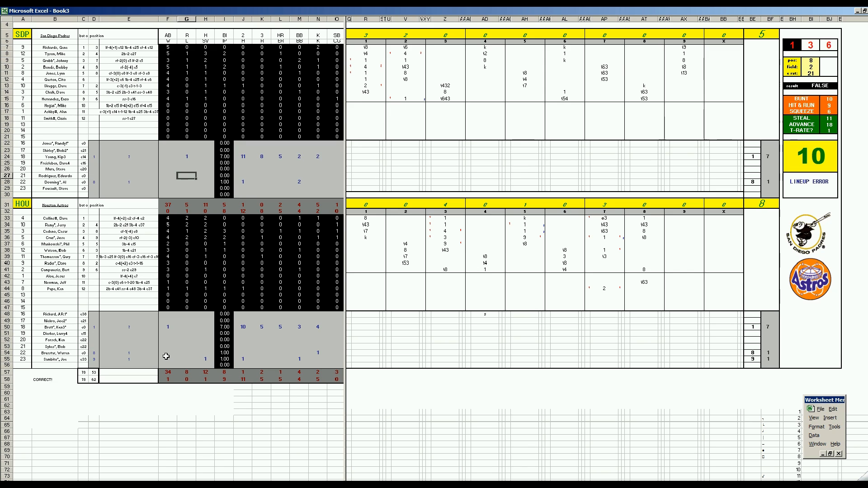
Save the finished scoresheet as 53housdp.xls and confirm the save-changes prompt
key(ctrl+s)
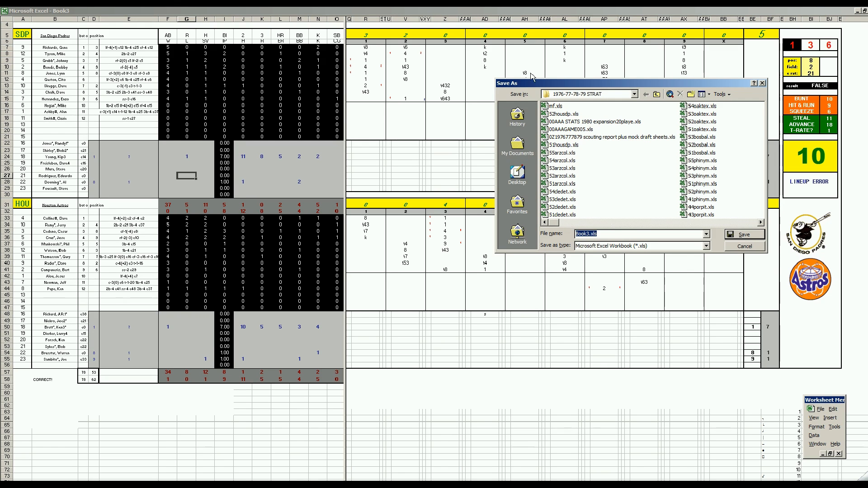
click(562, 114)
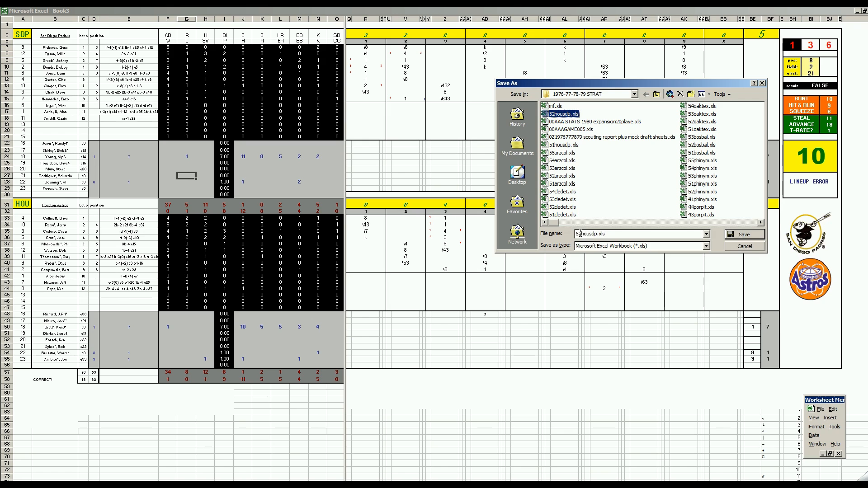
click(743, 234)
text(mf)
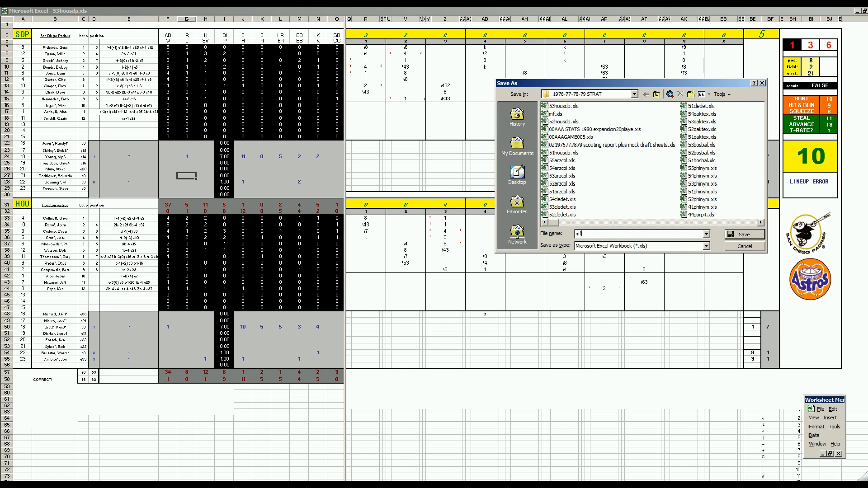
click(744, 233)
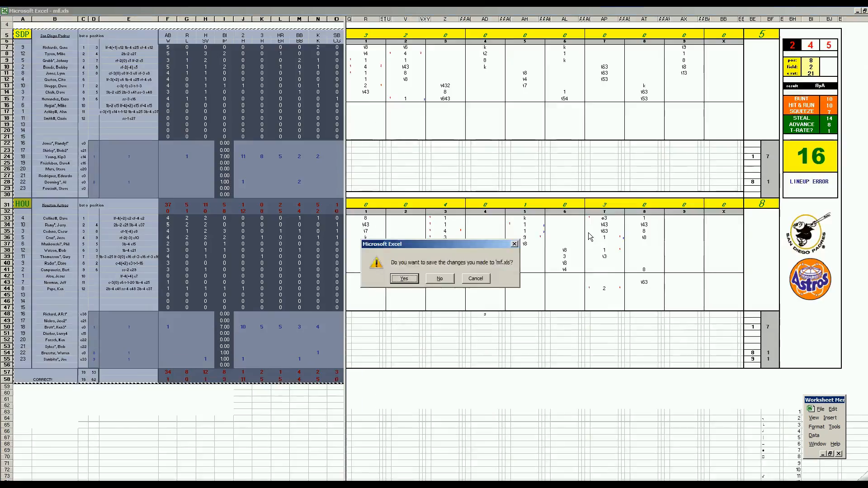
click(439, 278)
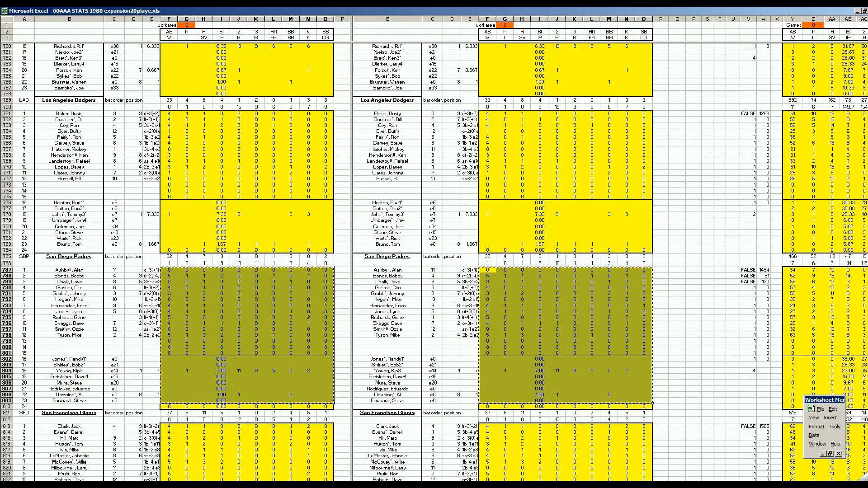
Paste the Padres and Astros game stat blocks into the season stats workbook's game columns
scroll(right, 3)
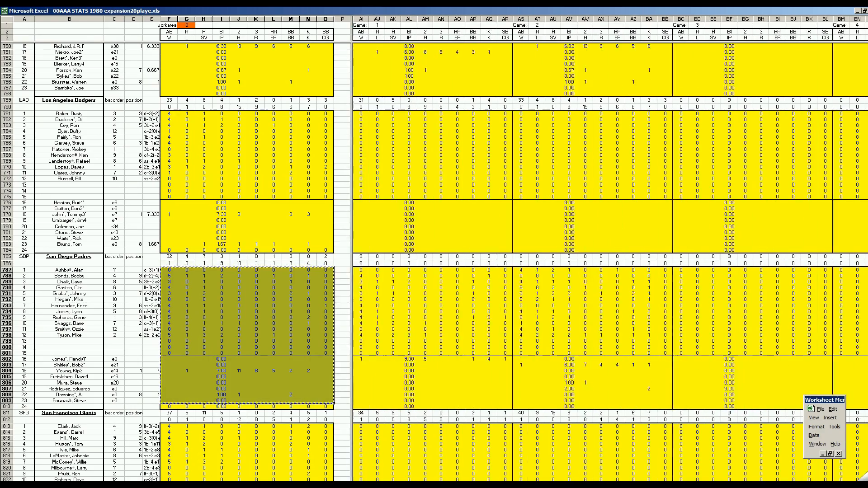
scroll(right, 3)
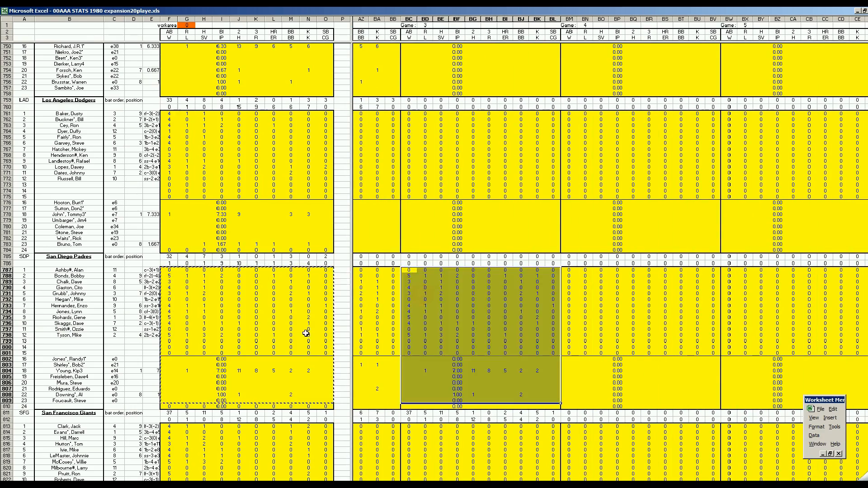
scroll(up, 3)
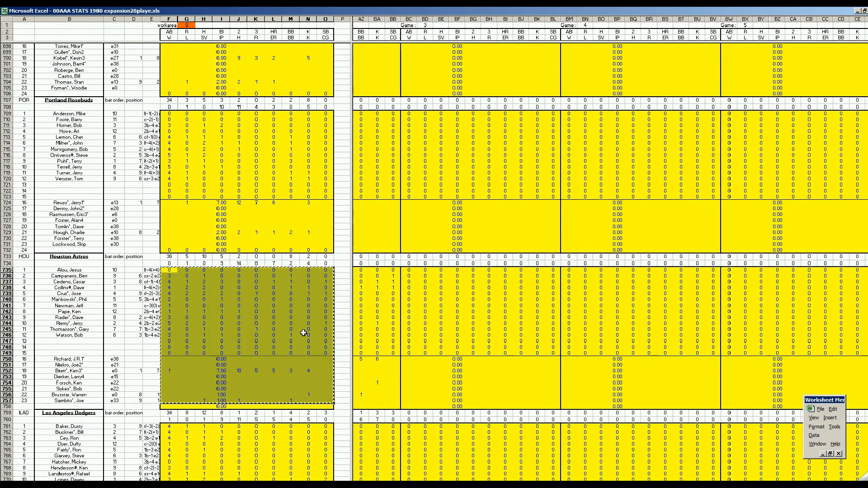
mouse_move(408, 272)
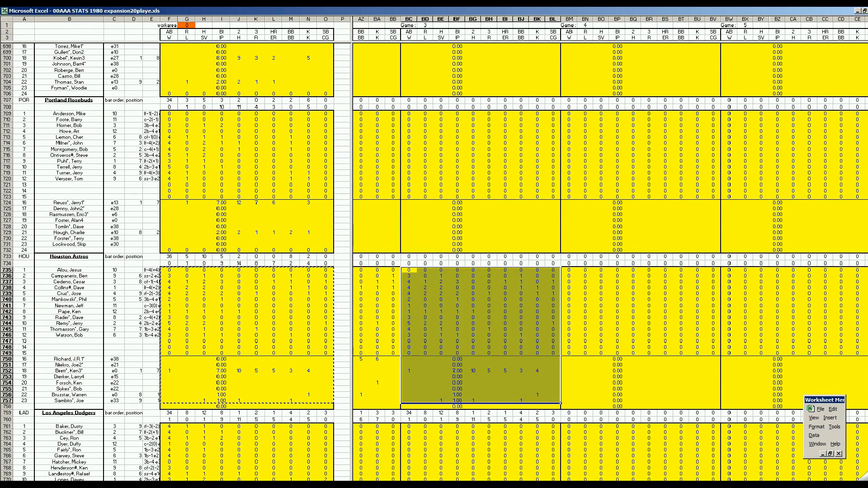
scroll(right, 3)
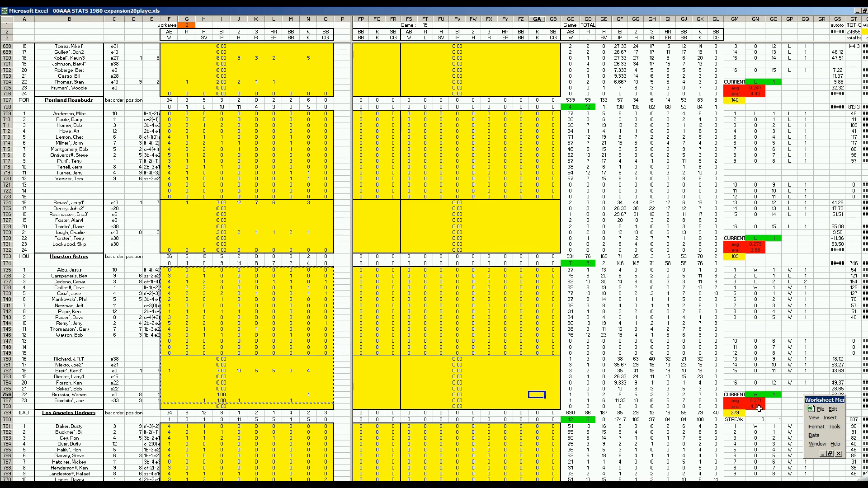
mouse_move(470, 368)
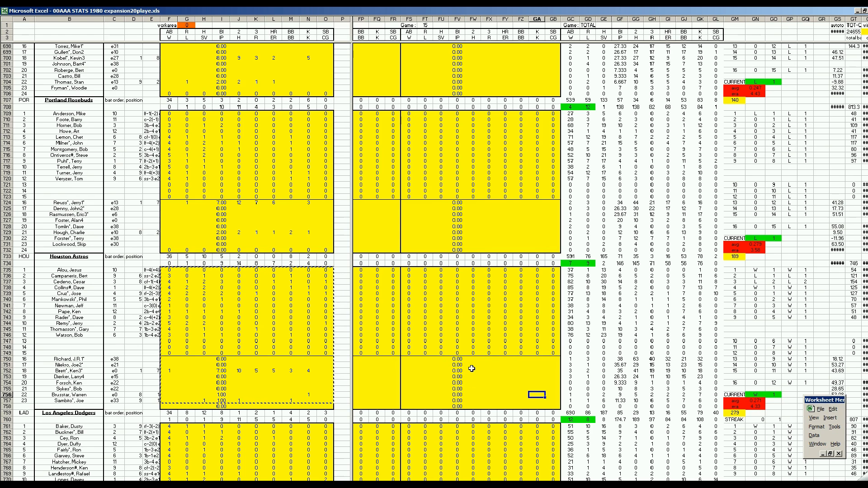
mouse_move(766, 430)
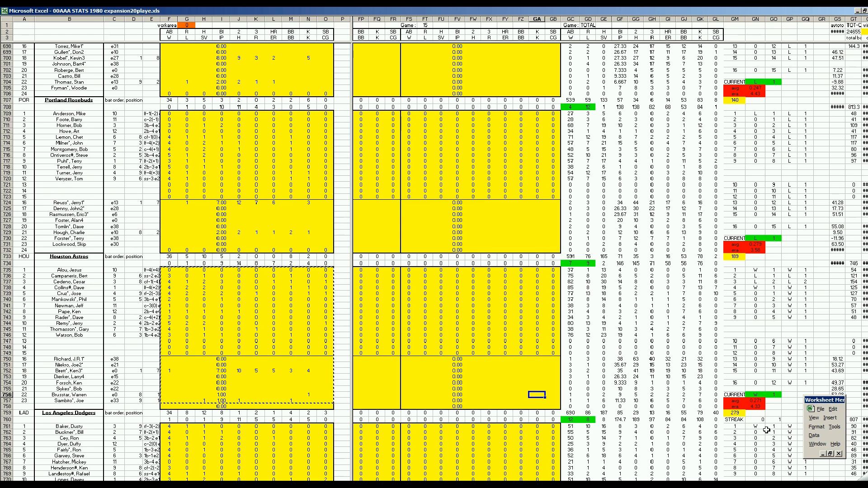
click(521, 376)
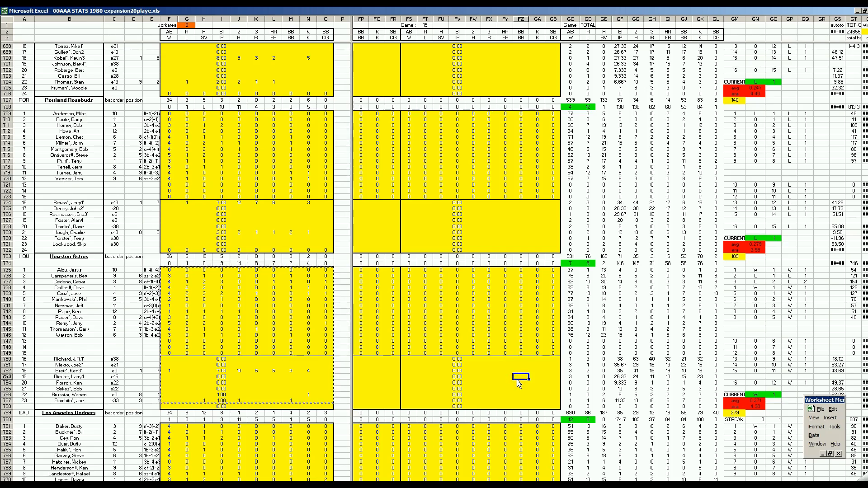
View the NL West standings showing Houston first at 12-8 and San Diego 9-9, two back
scroll(down, 3)
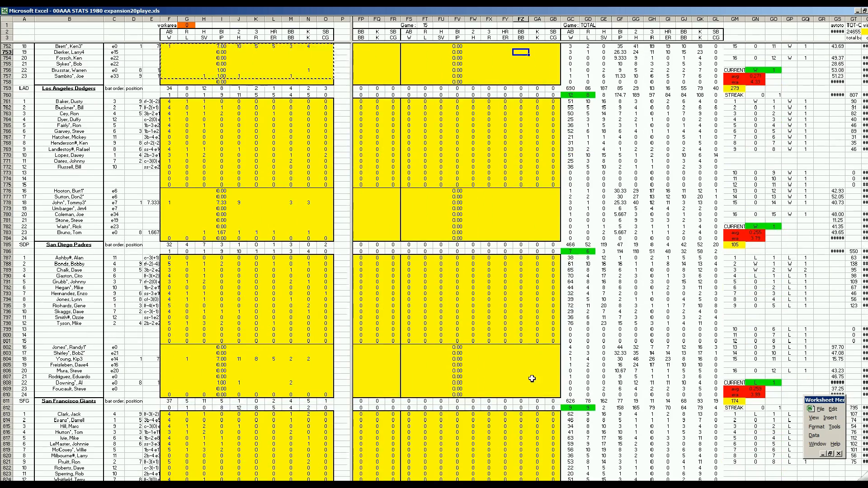
mouse_move(775, 391)
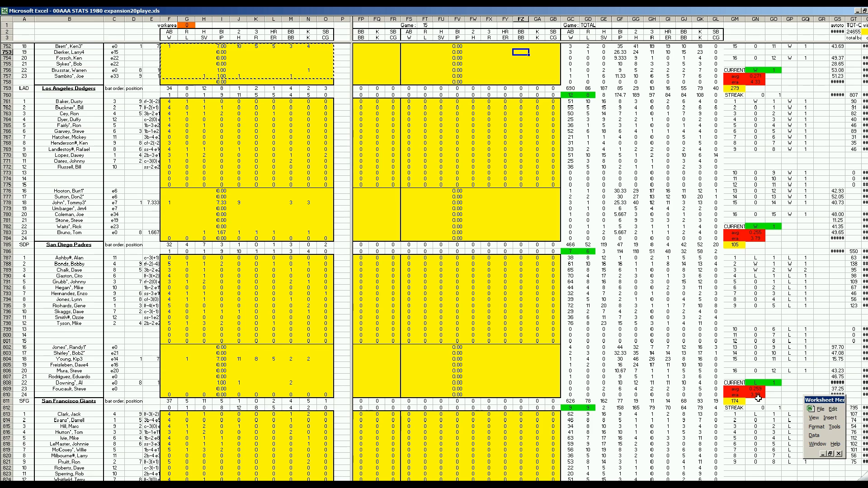
click(535, 383)
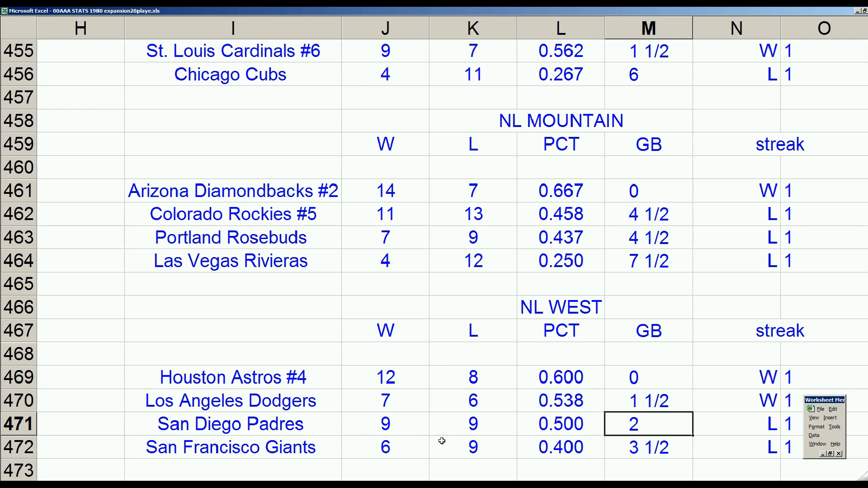
mouse_move(626, 445)
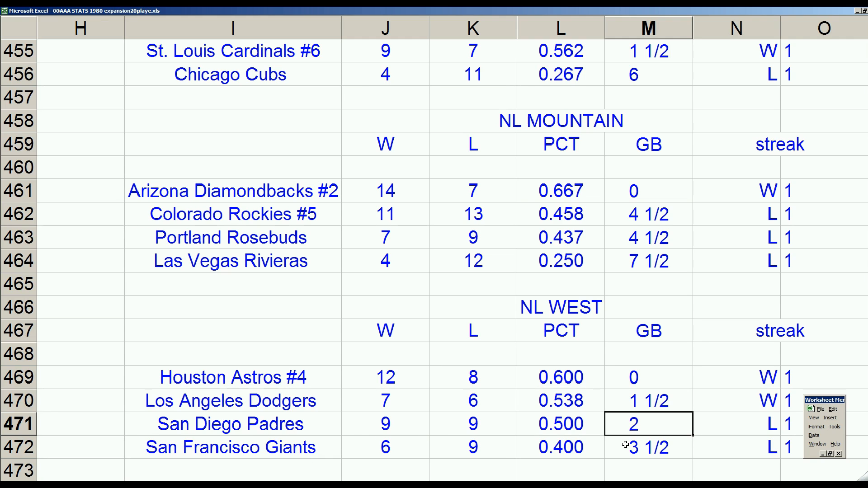